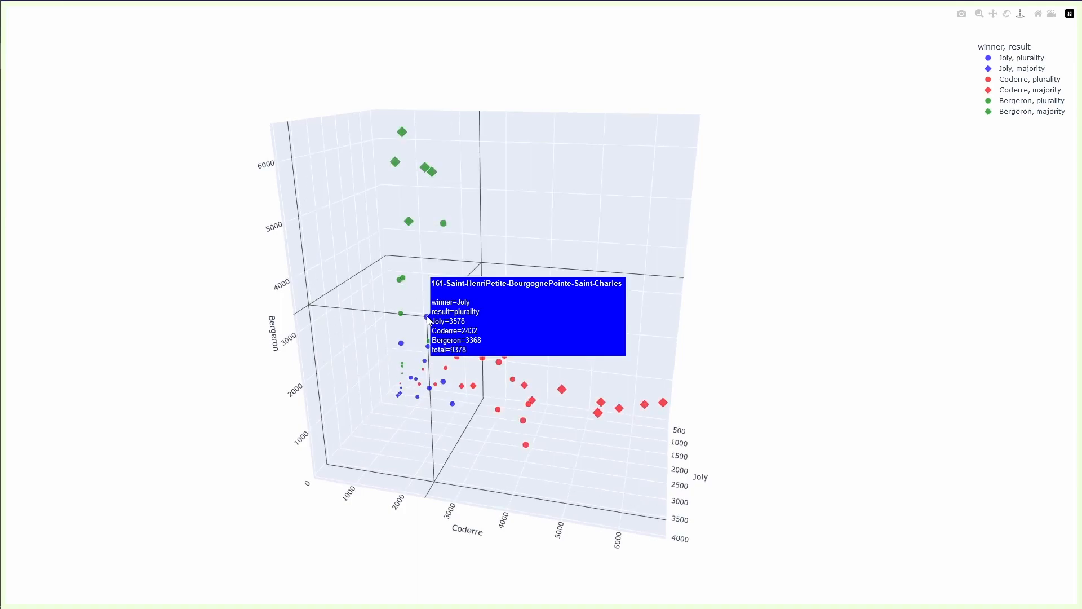
mouse_move(483, 358)
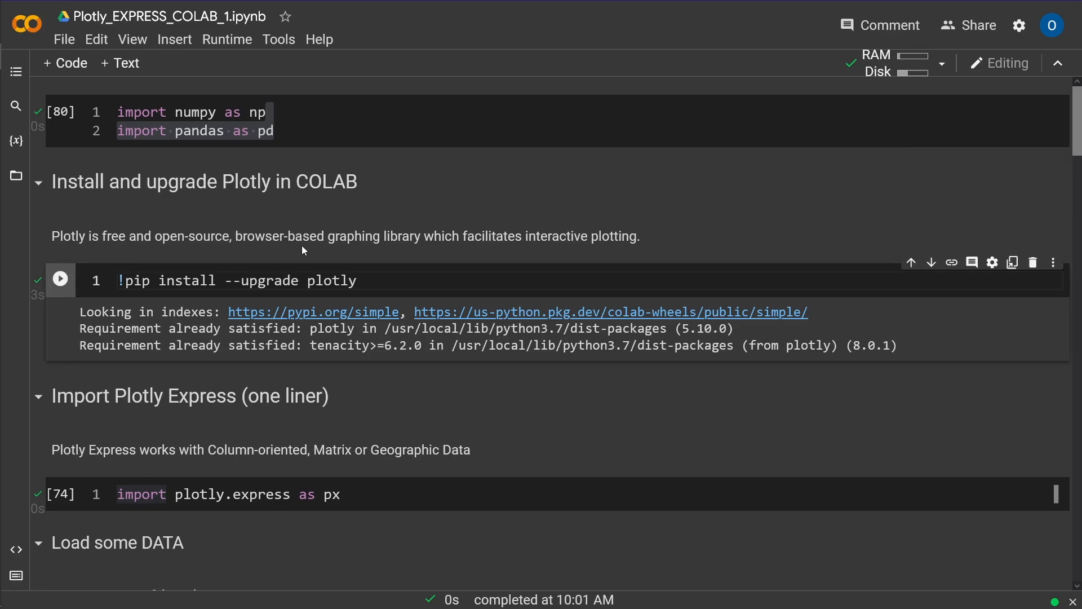
Step: Rerun the plotly upgrade cell confirming version 5.10.0 and review the plotly.express import as px
click(60, 280)
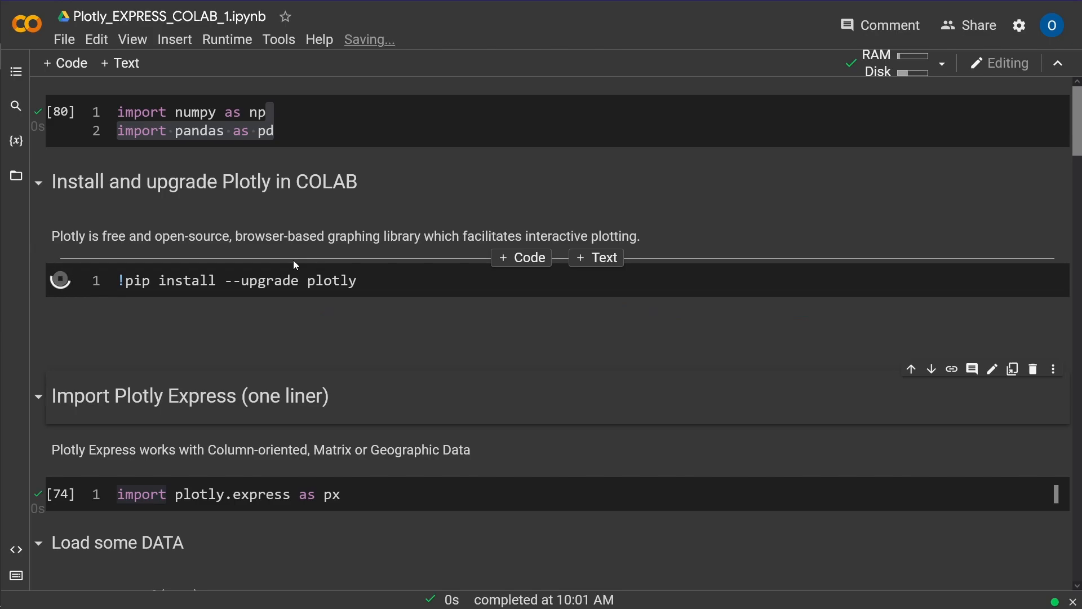
click(60, 280)
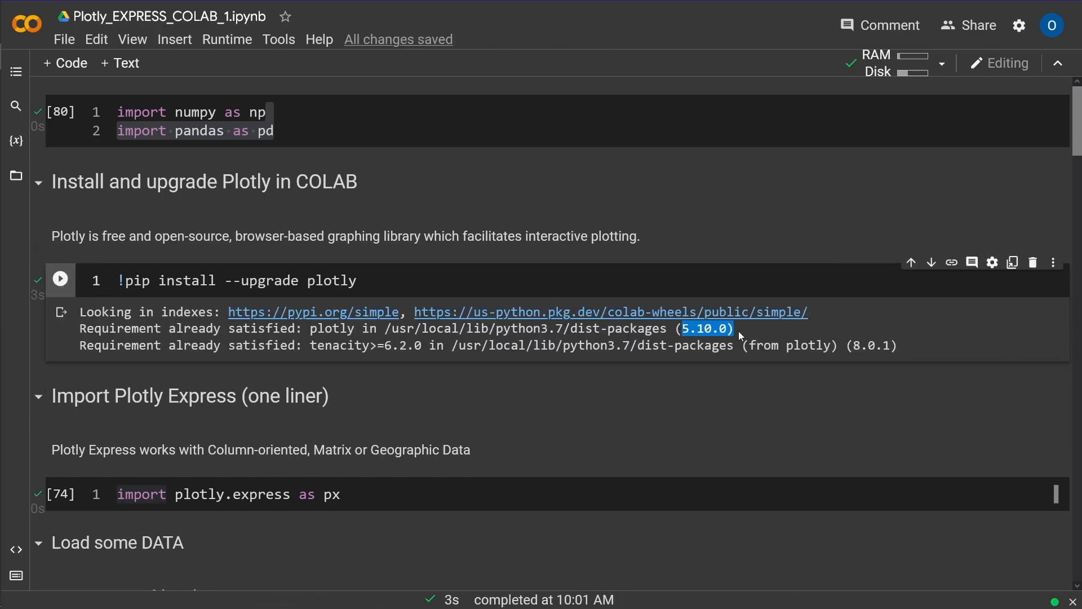
mouse_move(485, 399)
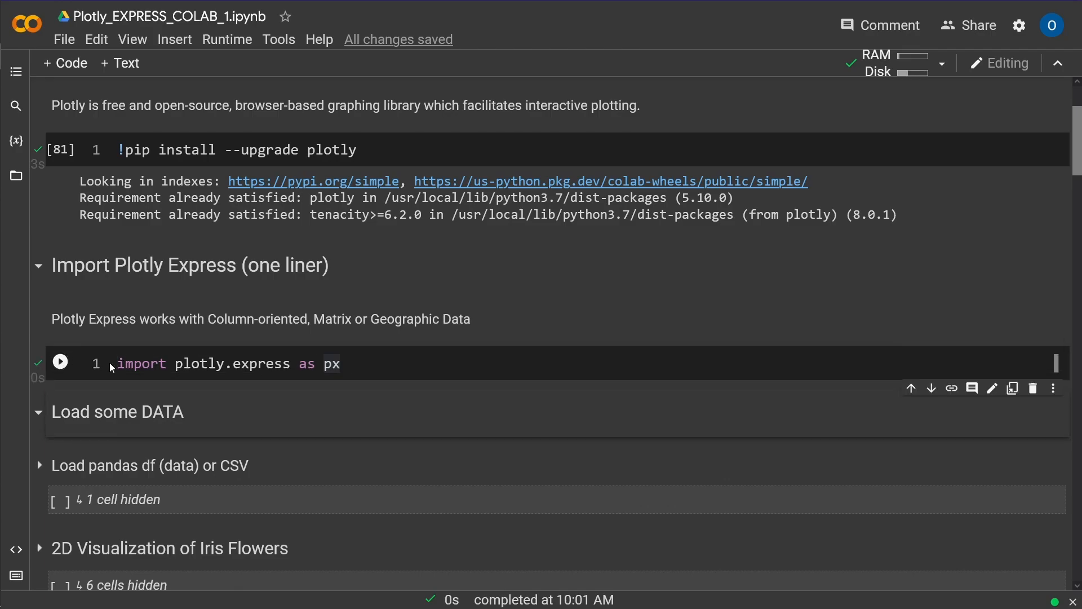
drag(193, 364, 339, 364)
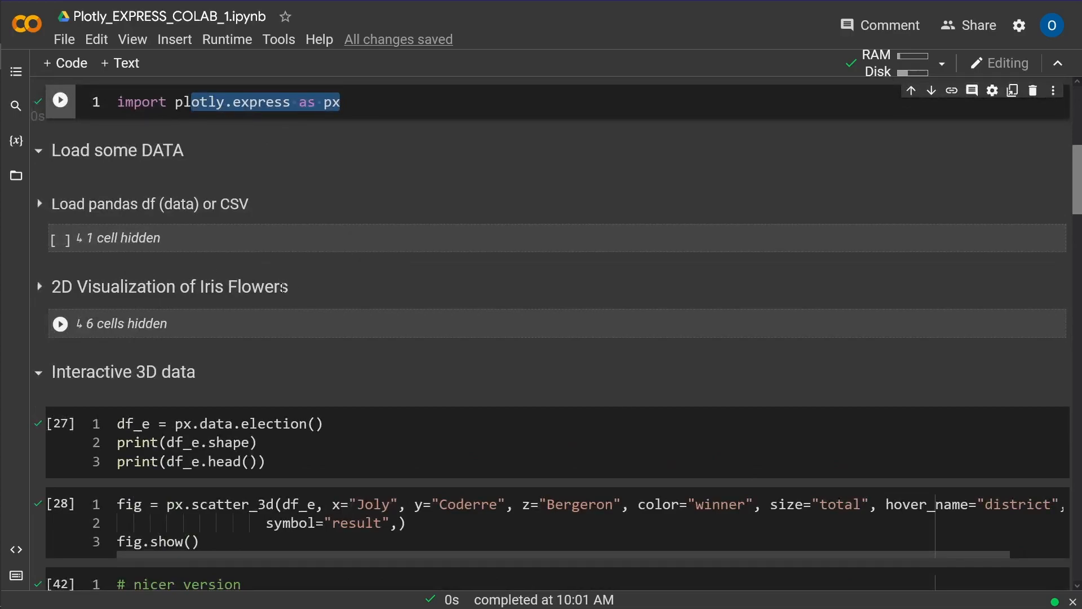
Step: Run df_e = px.data.election(), printing shape (58, 8) and the first five district rows
scroll(down, 3)
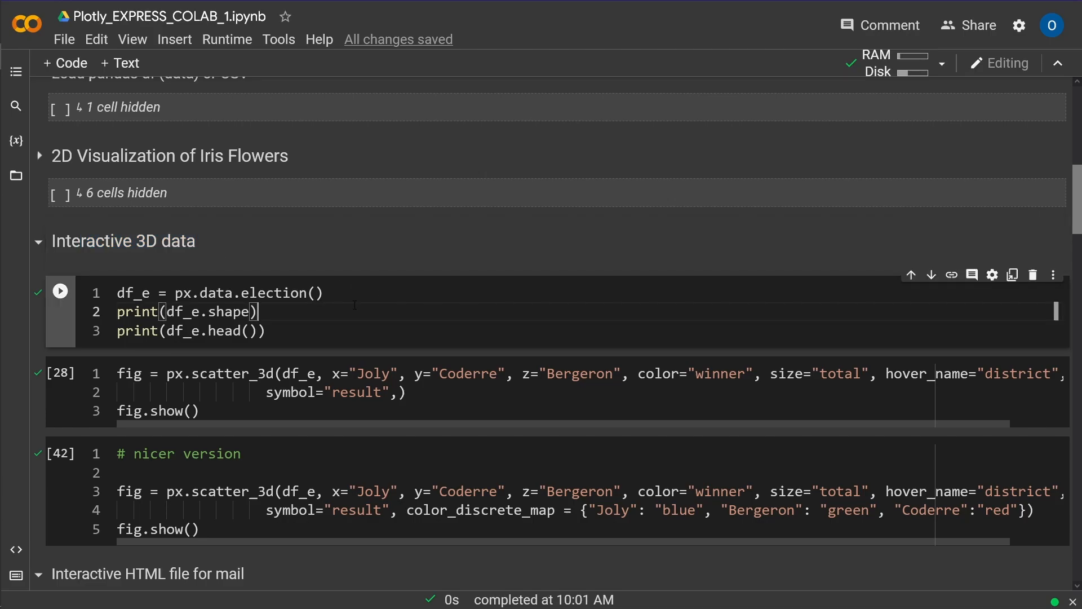
click(59, 291)
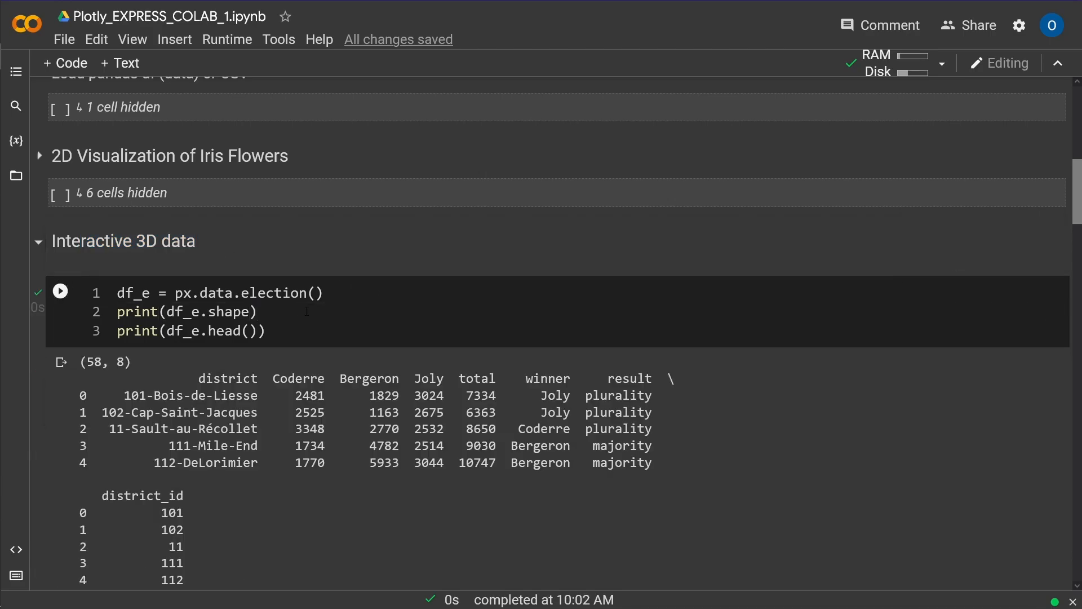
click(186, 293)
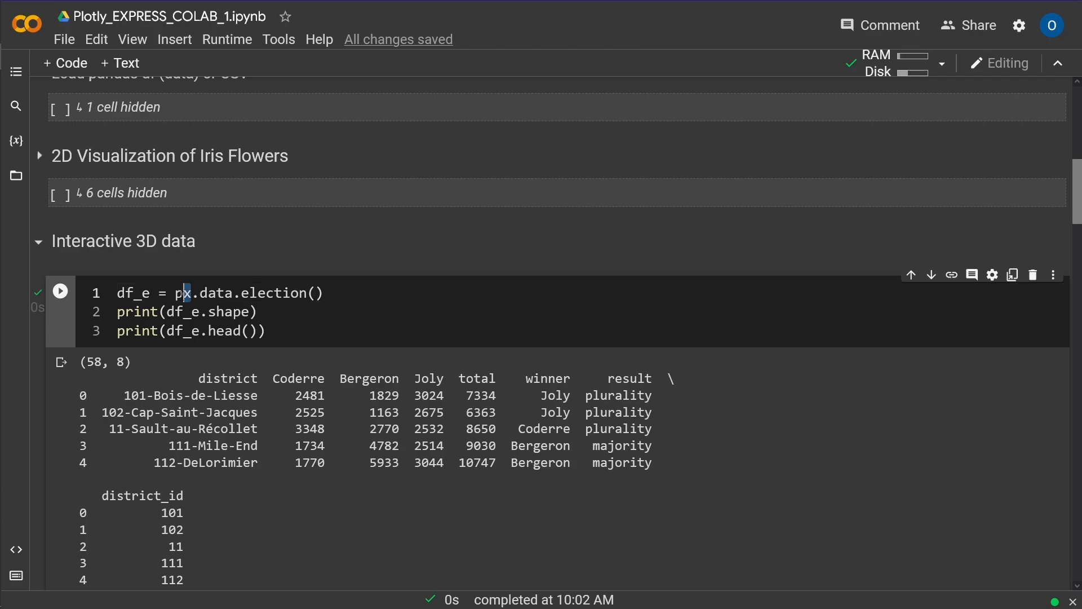
double_click(183, 293)
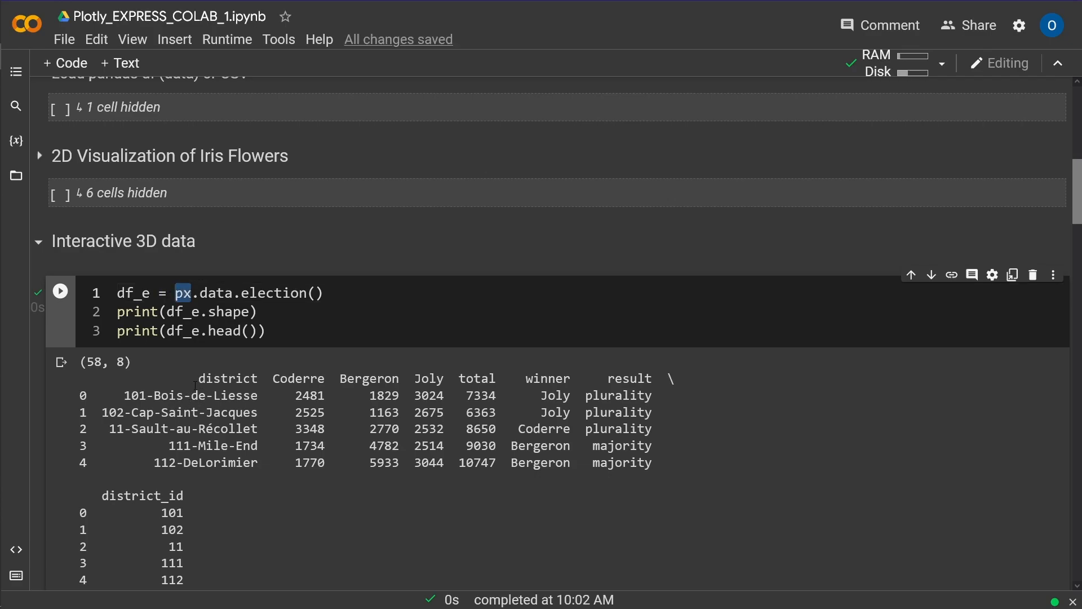
drag(201, 378, 201, 413)
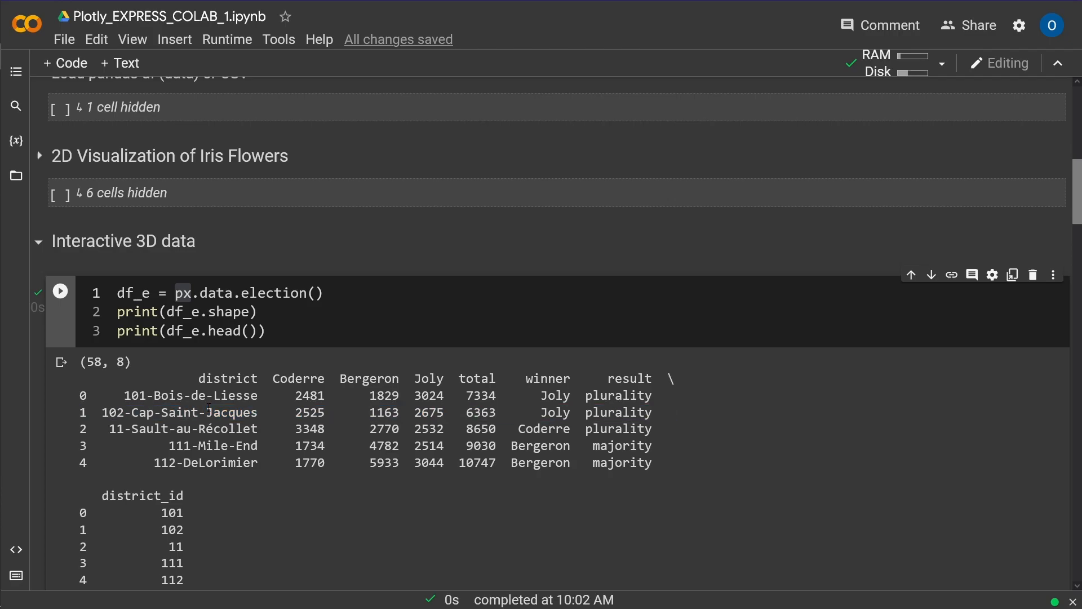
scroll(down, 3)
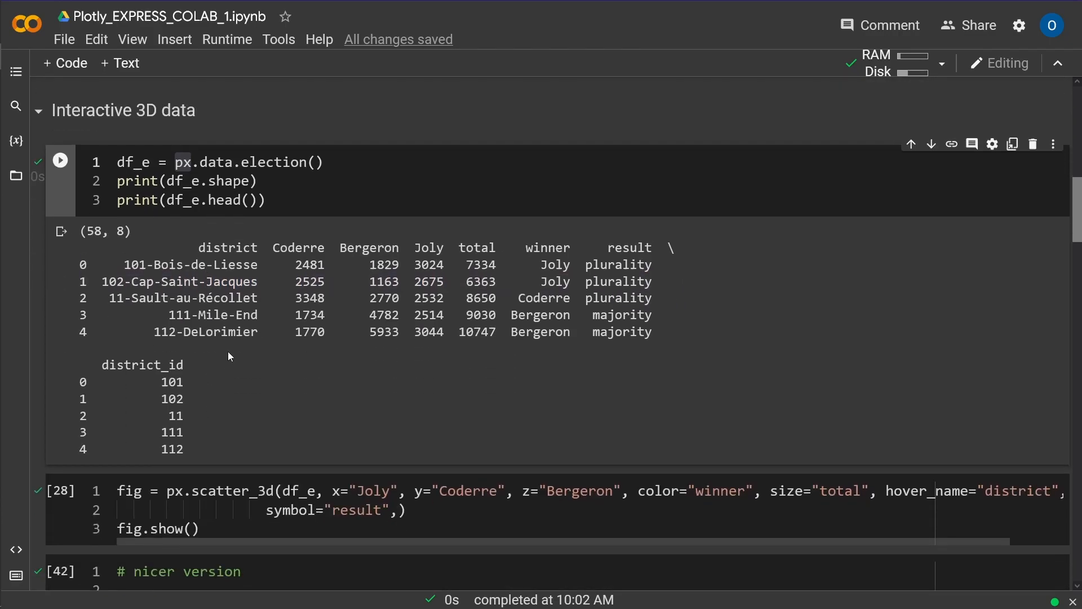
mouse_move(339, 365)
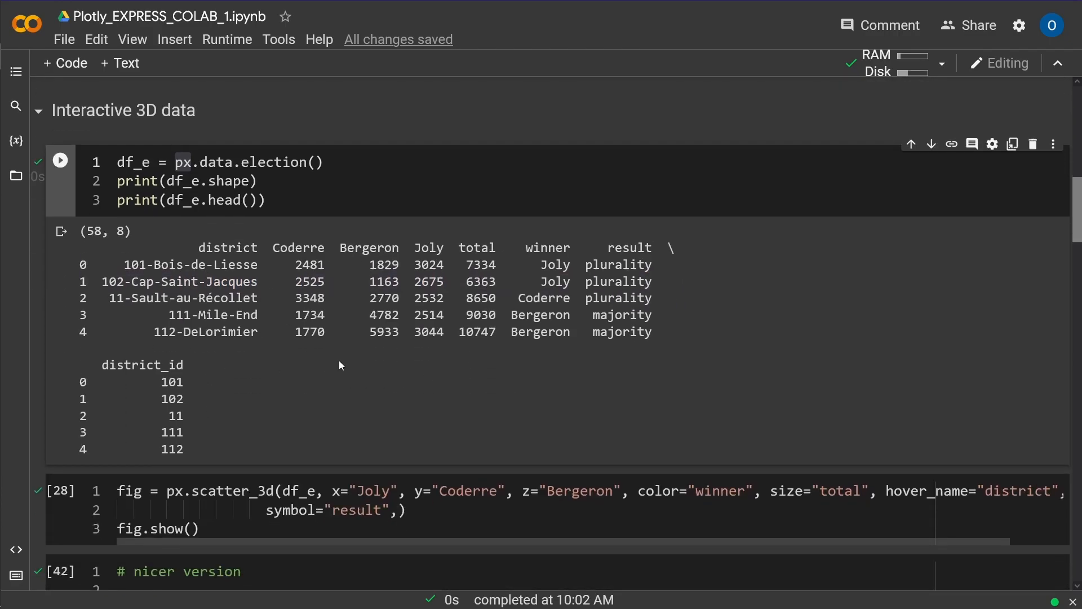
scroll(down, 3)
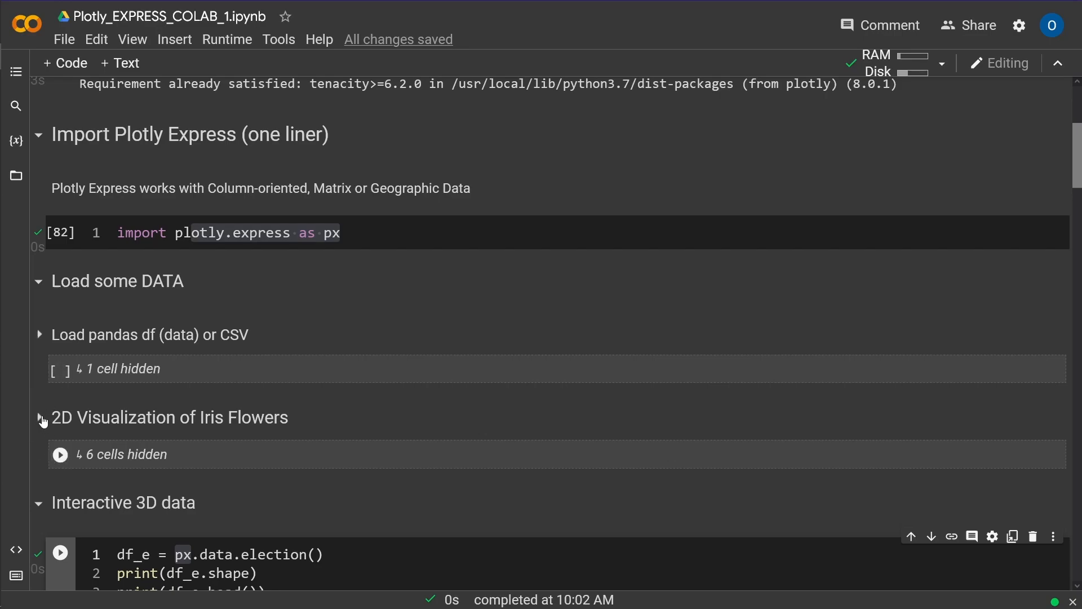
Step: Expand the 2D Visualization of Iris Flowers section and review its px.scatter(df_iris) call
click(39, 417)
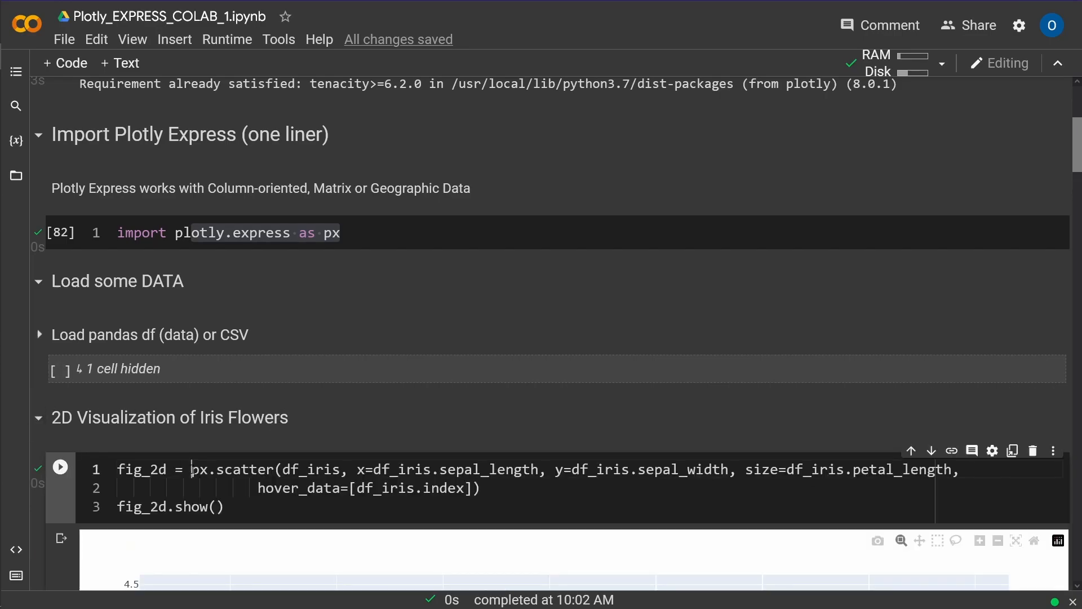
drag(193, 469, 300, 469)
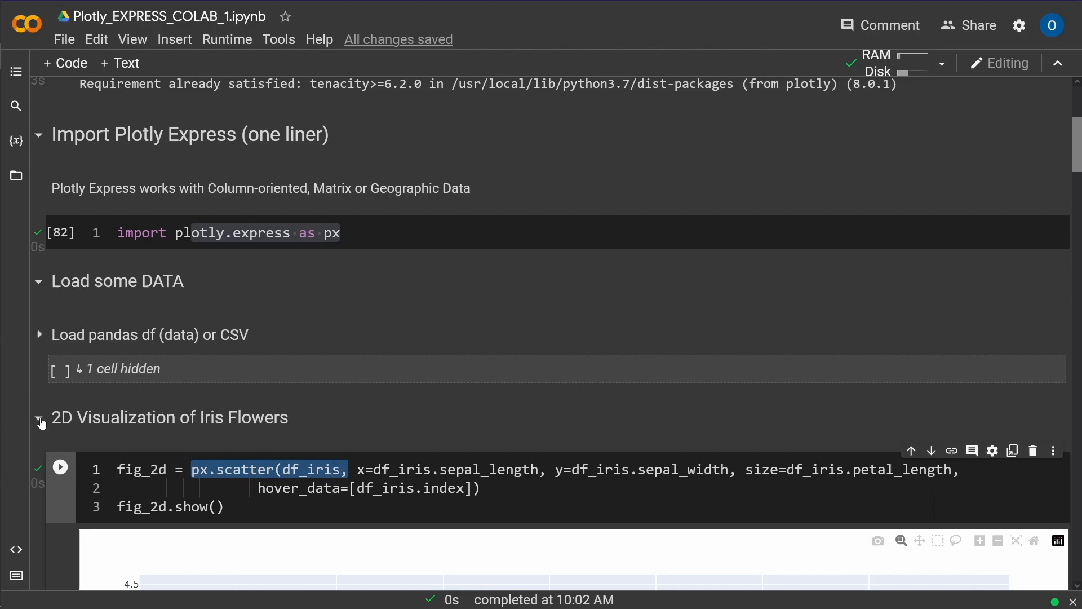
Step: Rerun the election data cell, then execute the plain px.scatter_3d cell on df_e ending in fig.show()
scroll(down, 3)
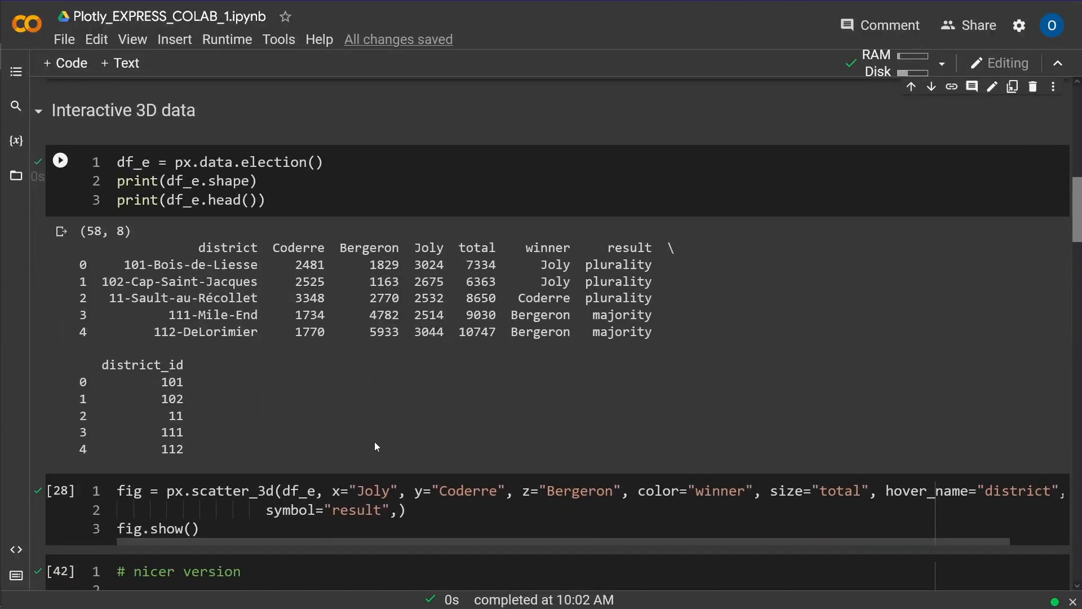
double_click(173, 490)
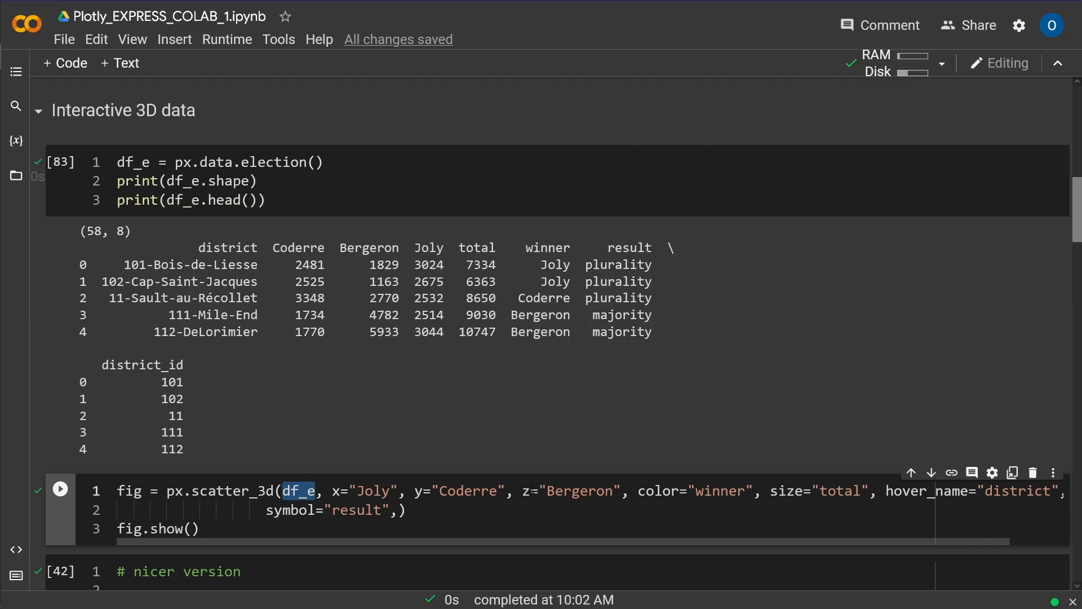
click(60, 488)
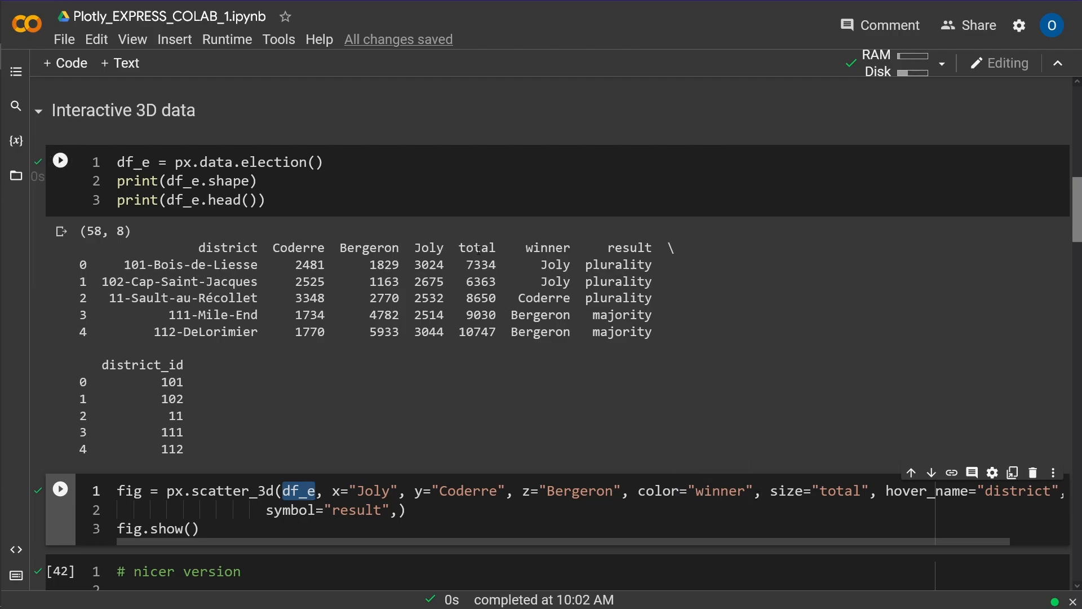
click(59, 160)
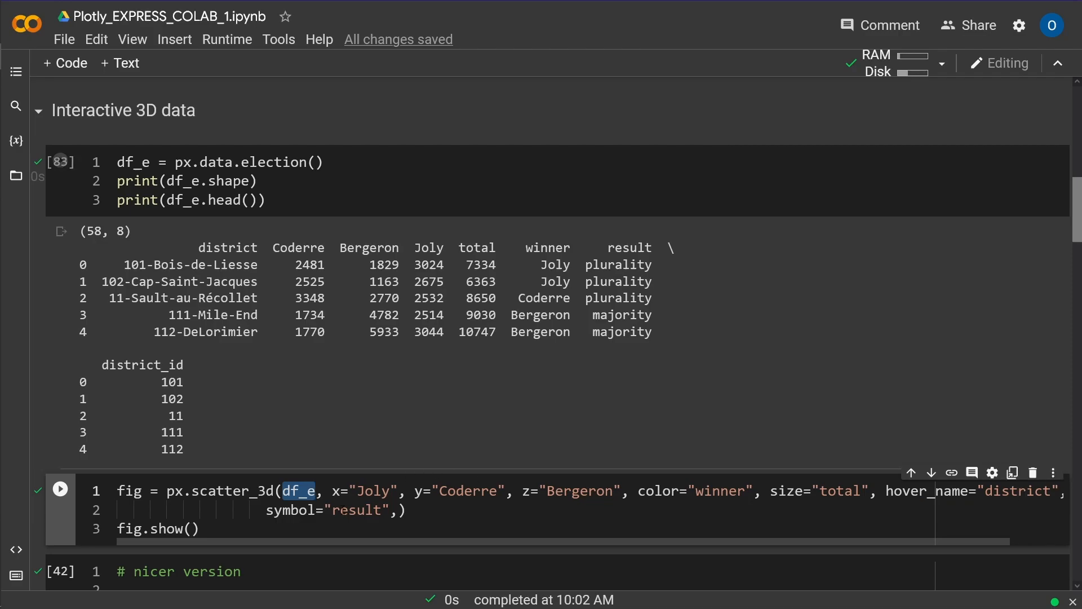
click(200, 528)
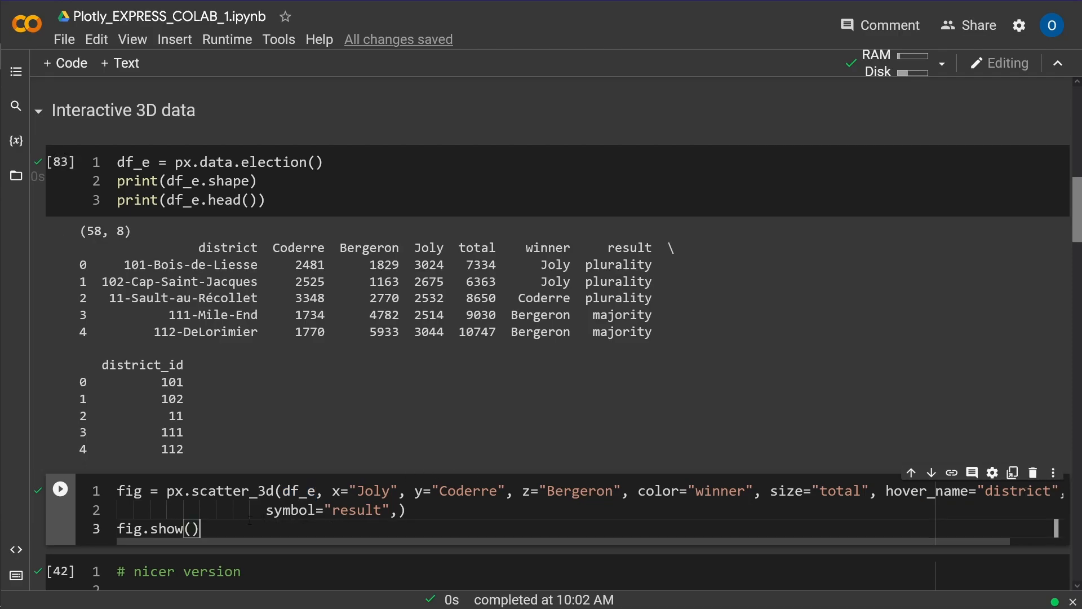
click(60, 489)
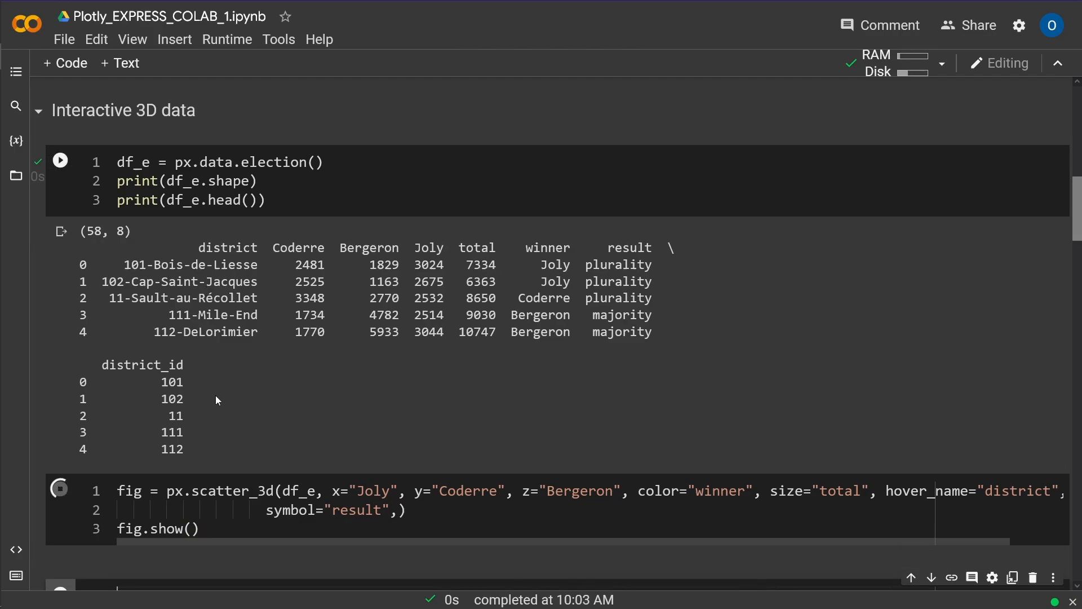
scroll(down, 3)
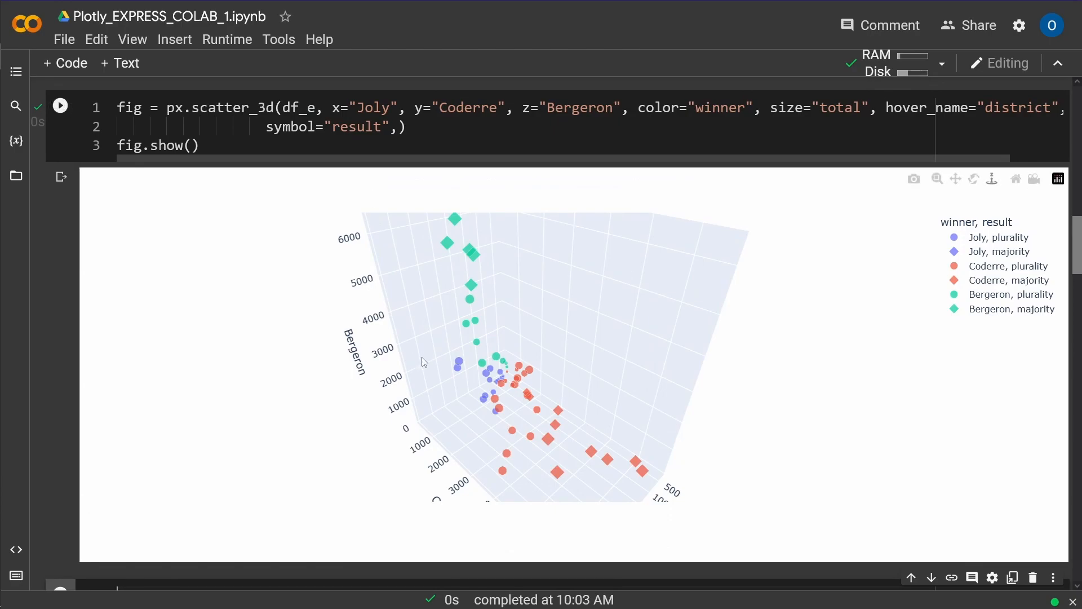
drag(424, 362, 338, 407)
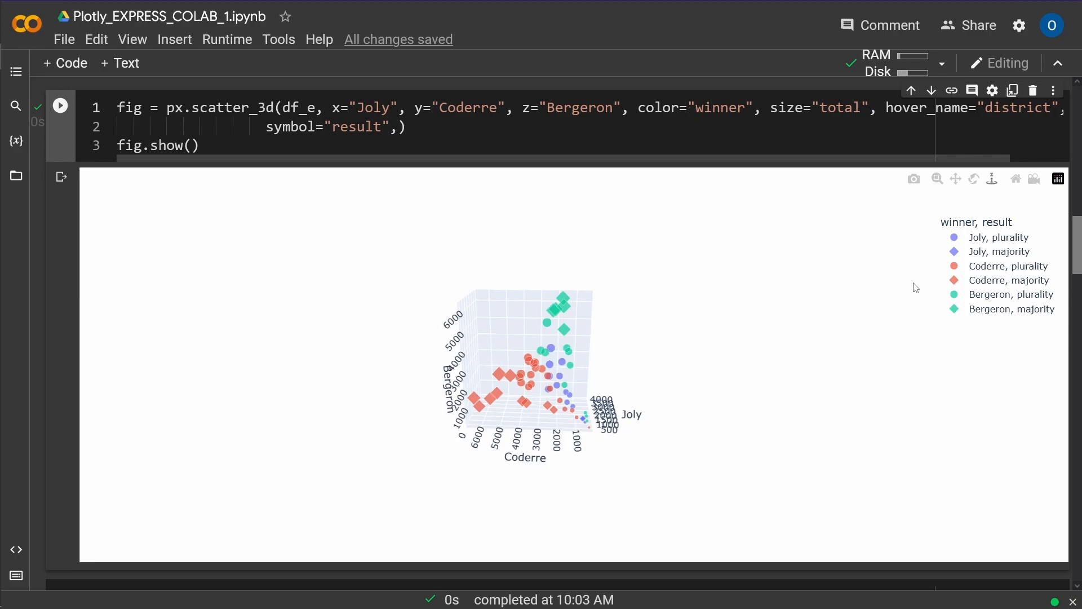
mouse_move(986, 231)
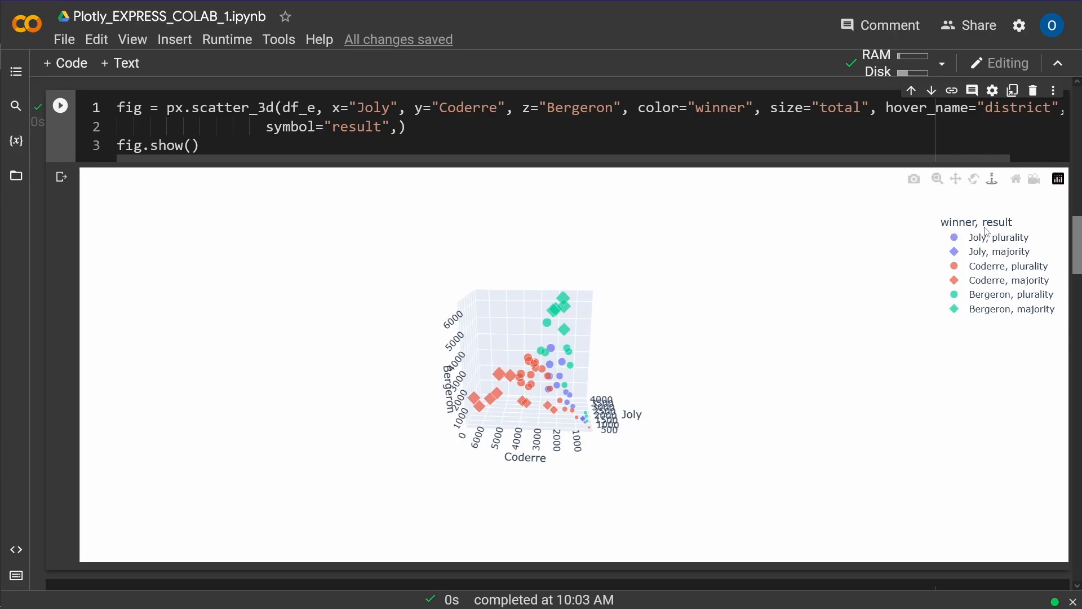
mouse_move(955, 260)
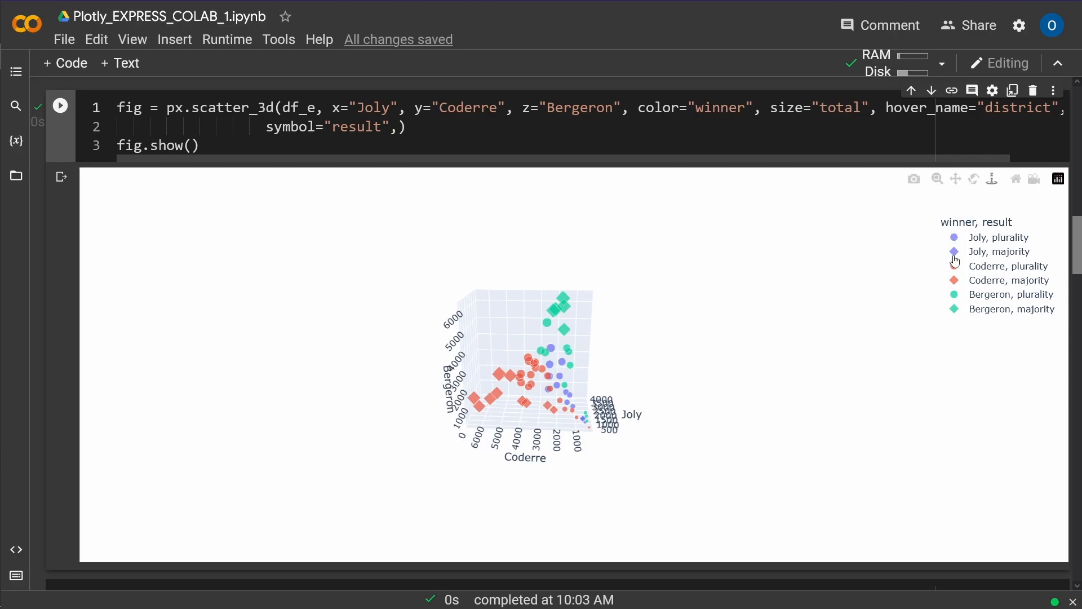
mouse_move(688, 370)
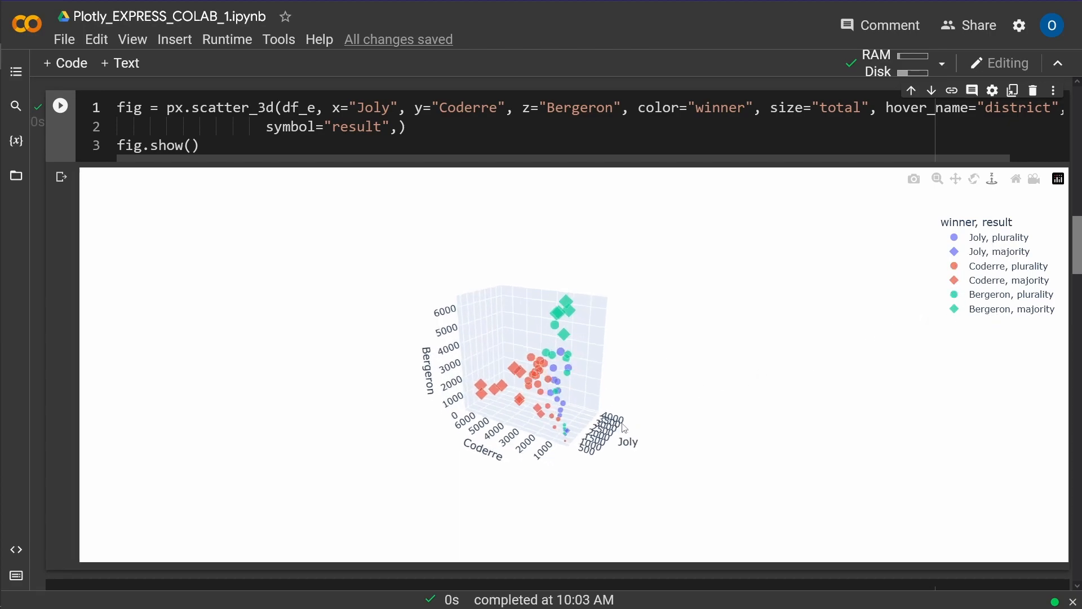
drag(621, 428, 421, 407)
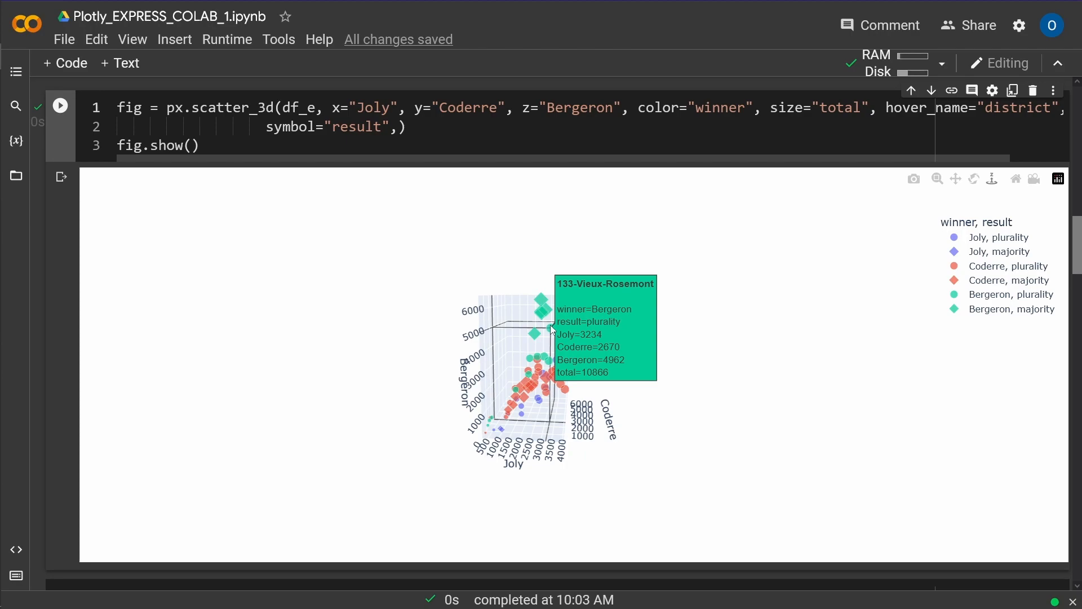
mouse_move(506, 388)
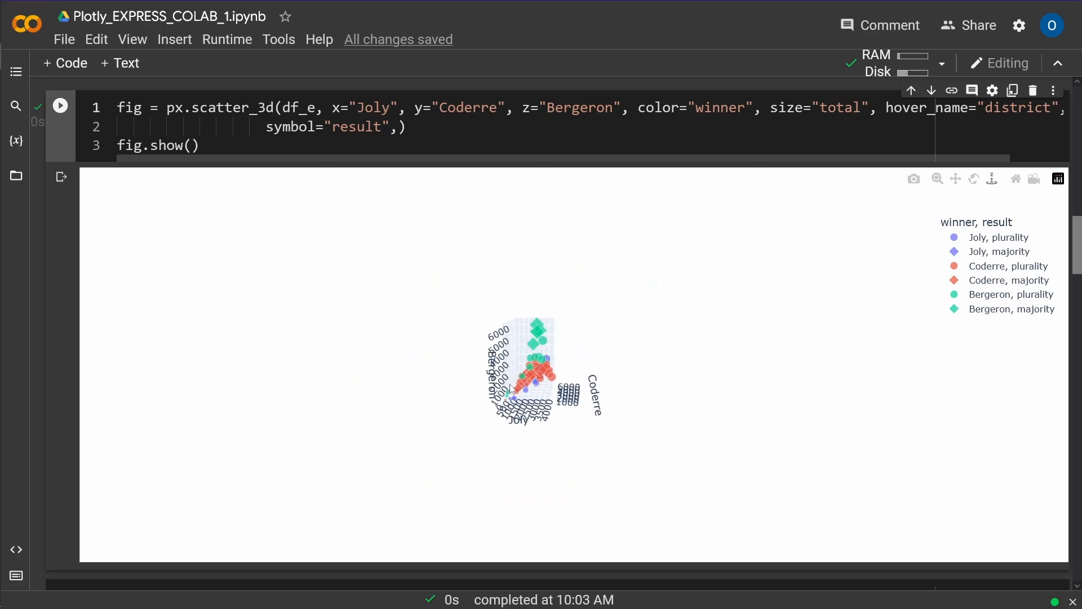
drag(524, 374, 469, 365)
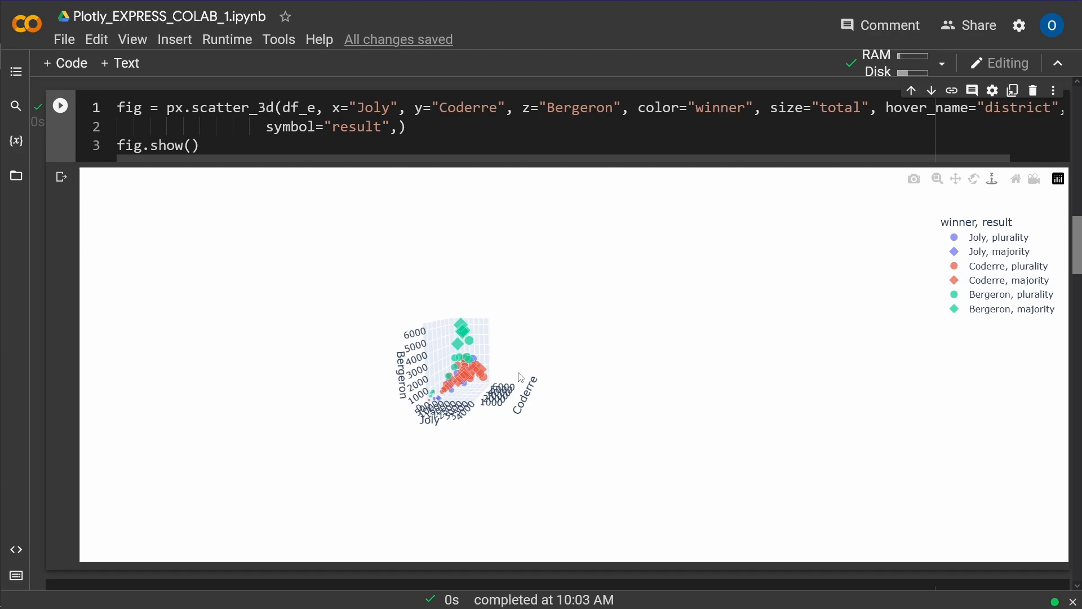
mouse_move(472, 379)
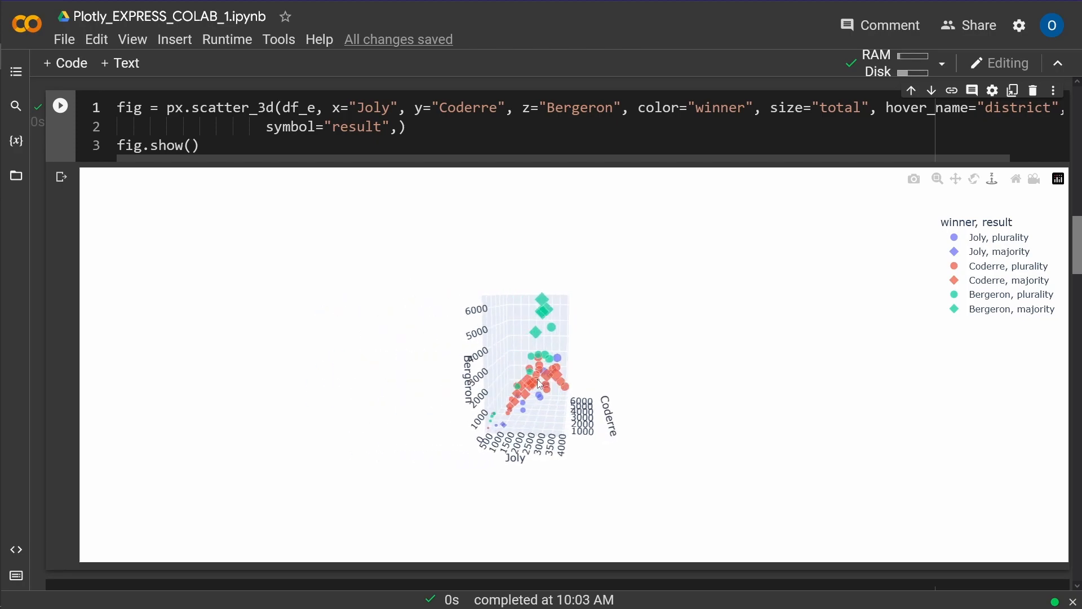
drag(539, 383, 523, 395)
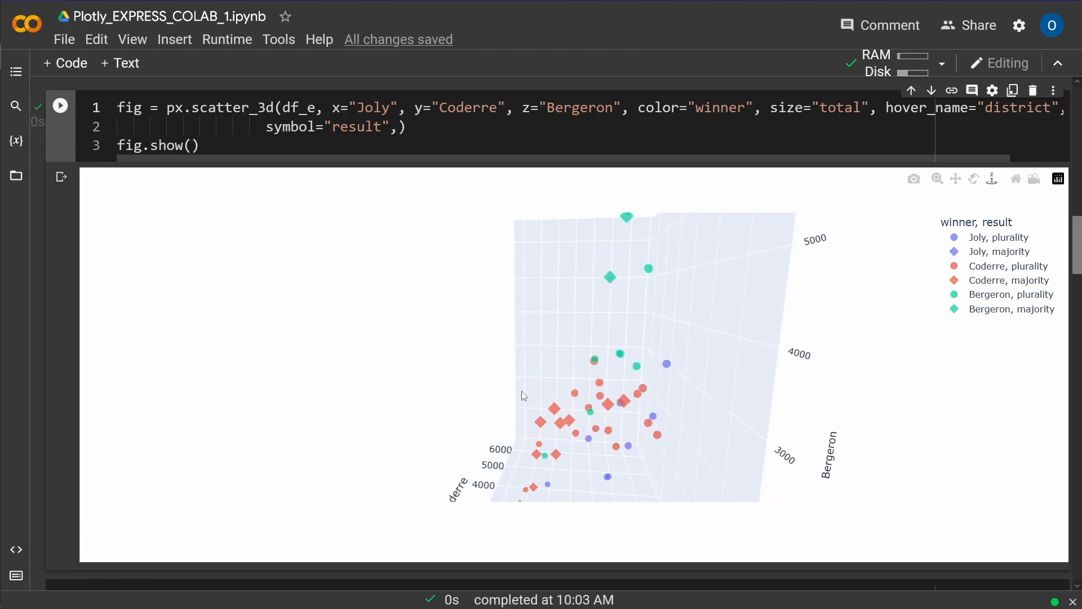
drag(522, 396, 730, 391)
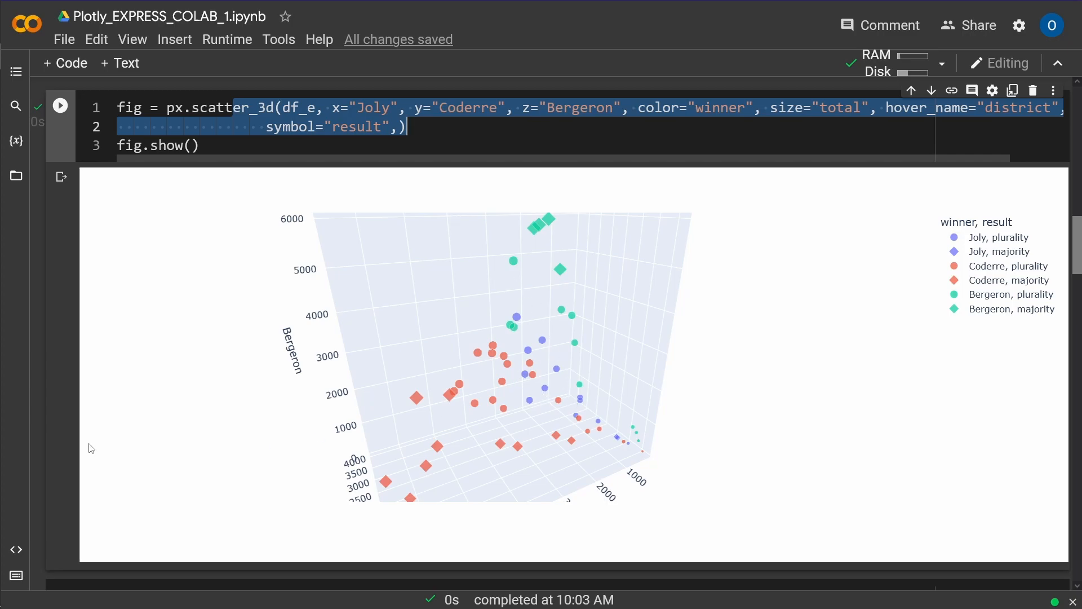
Step: Run the '# nicer version' cell with color_discrete_map Joly blue, Coderre red, Bergeron green
scroll(down, 3)
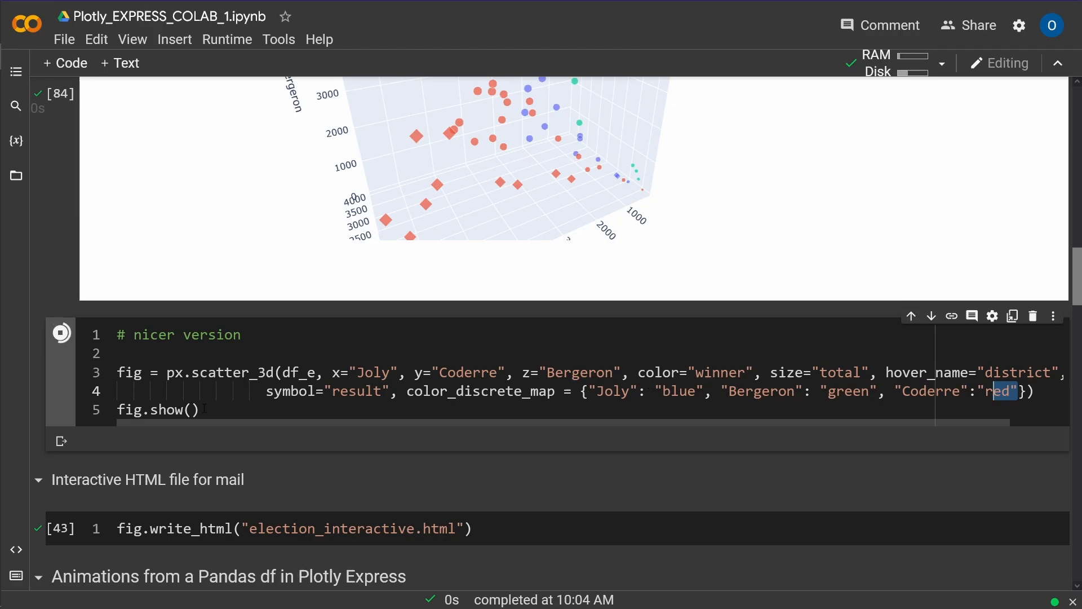
click(60, 331)
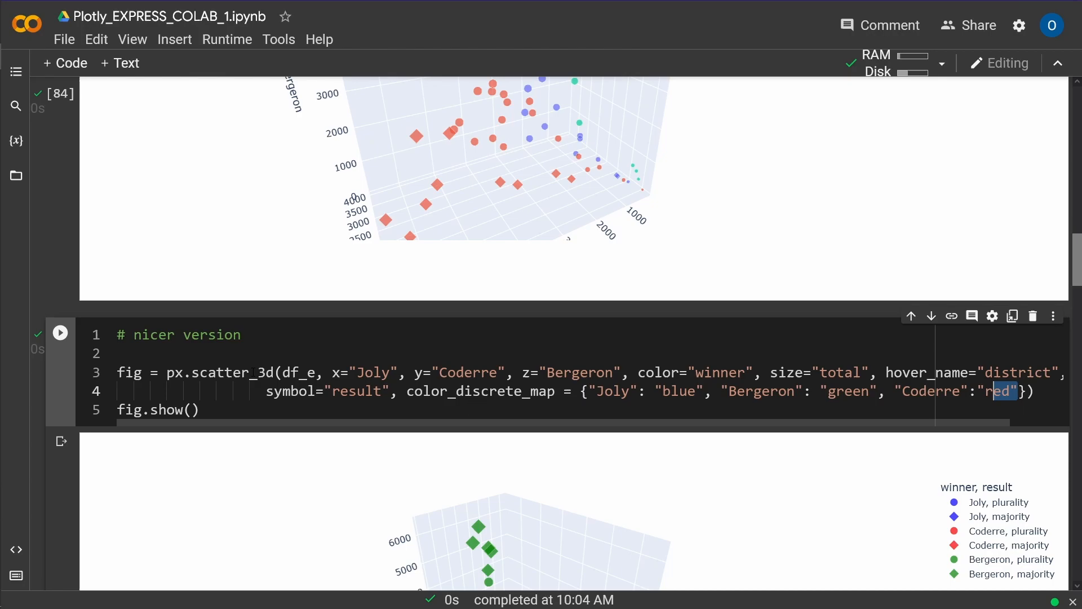
scroll(down, 3)
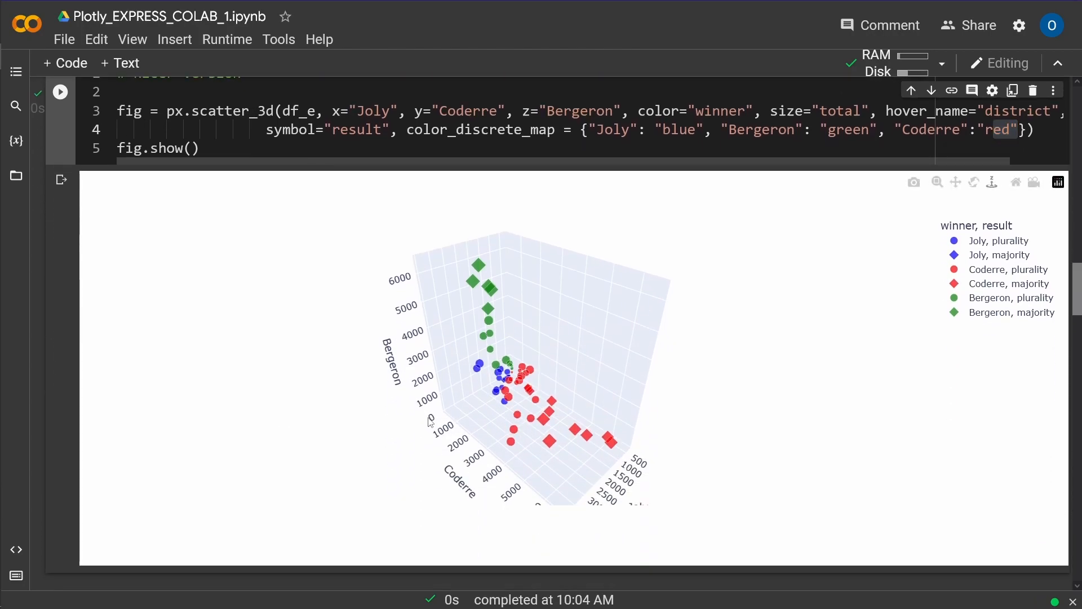
drag(525, 373, 449, 414)
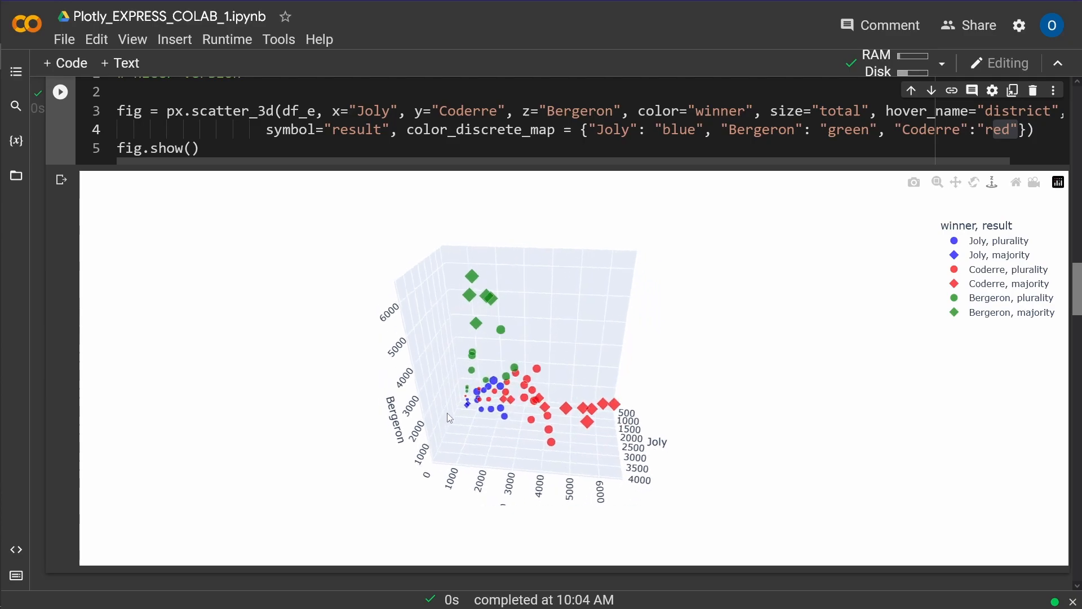
drag(449, 417, 683, 405)
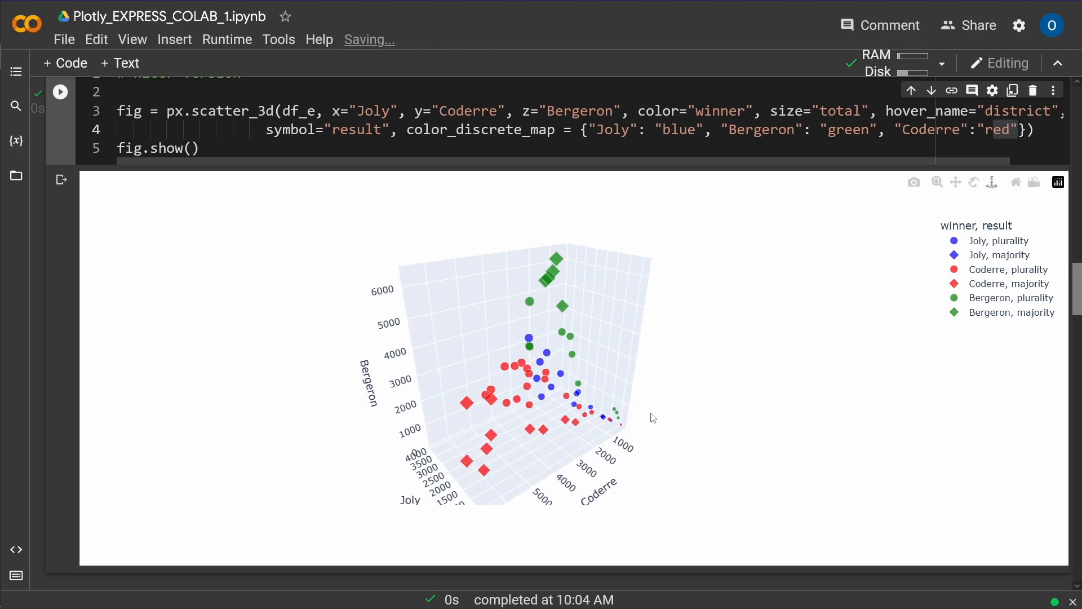
mouse_move(126, 433)
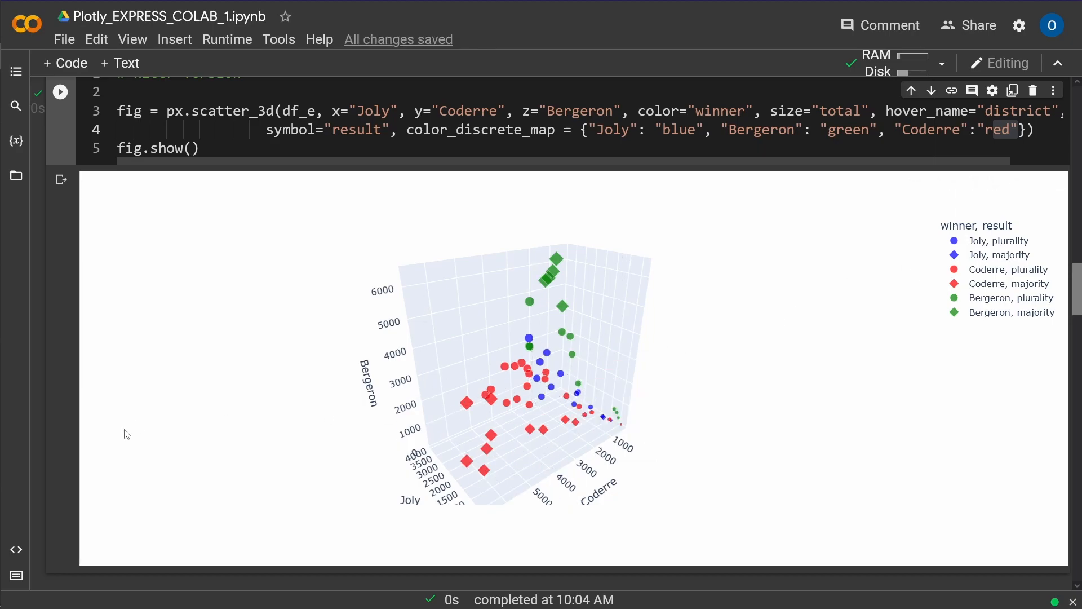
scroll(down, 3)
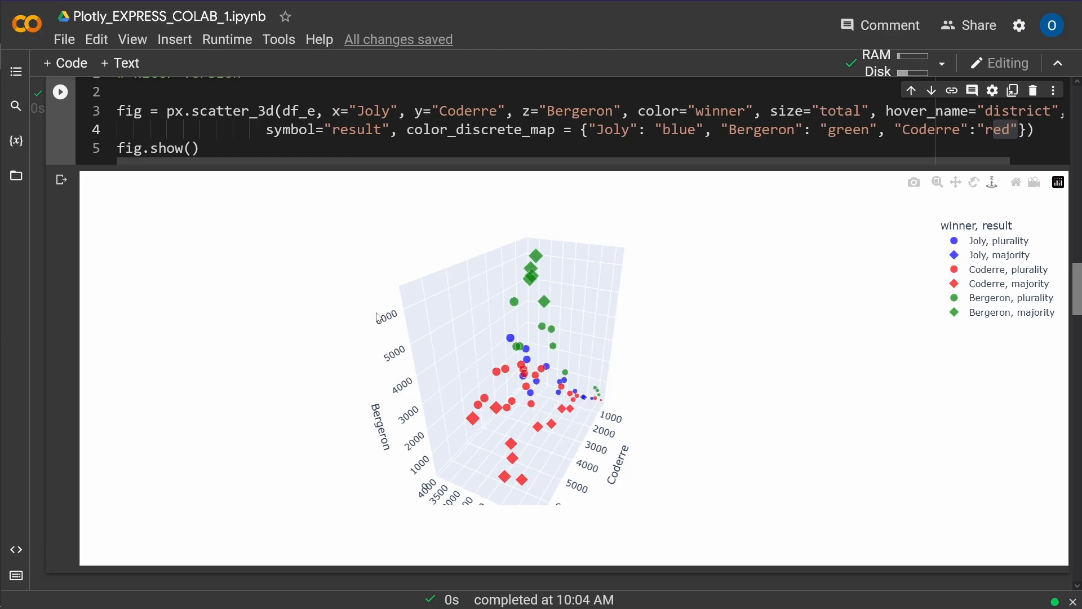
scroll(down, 3)
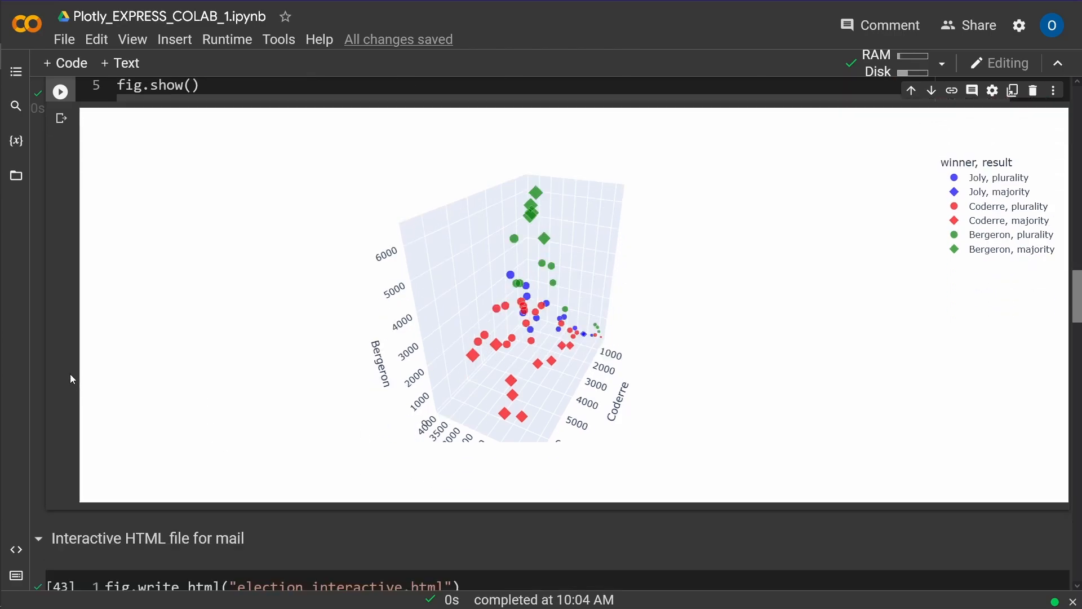
scroll(down, 3)
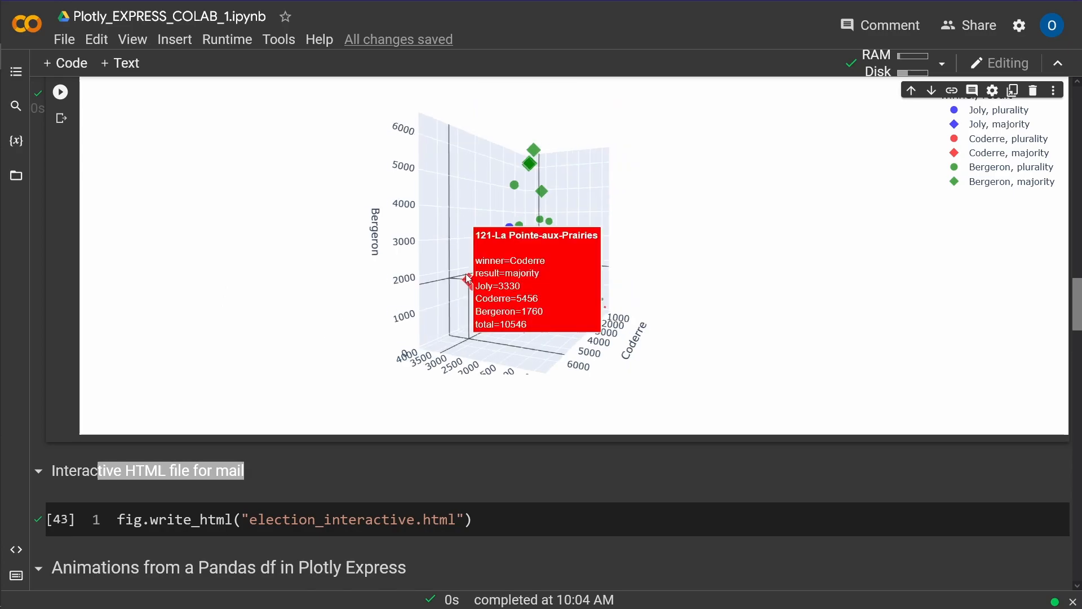
mouse_move(249, 444)
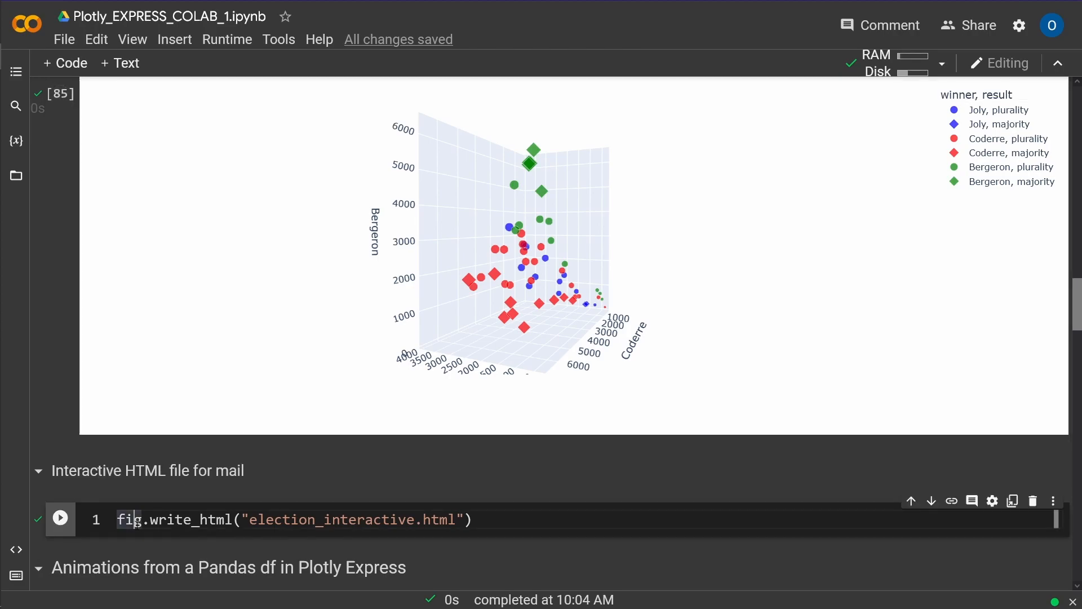
scroll(down, 3)
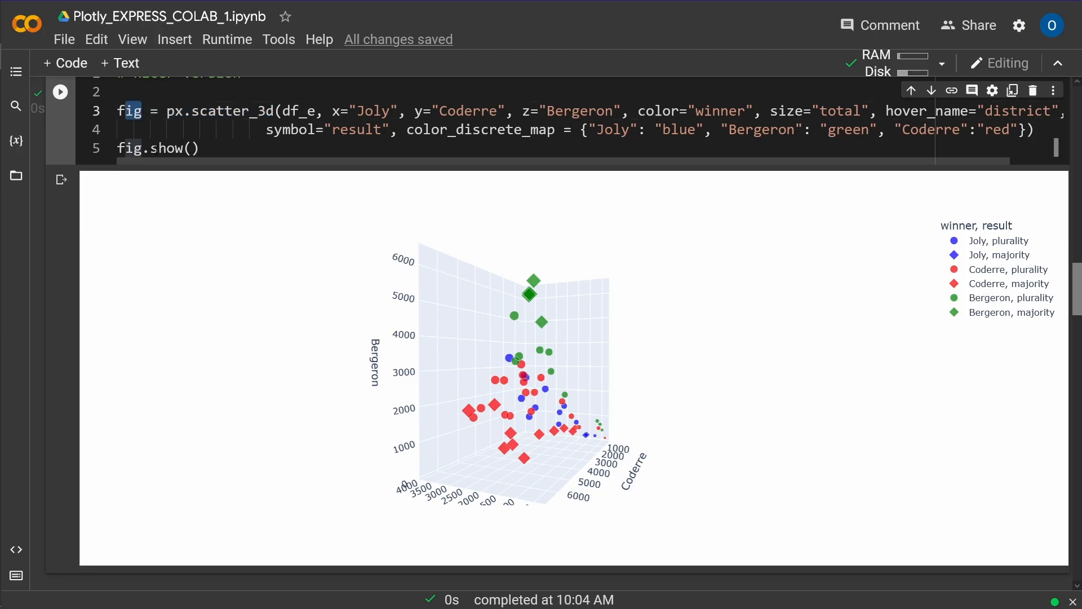
scroll(down, 3)
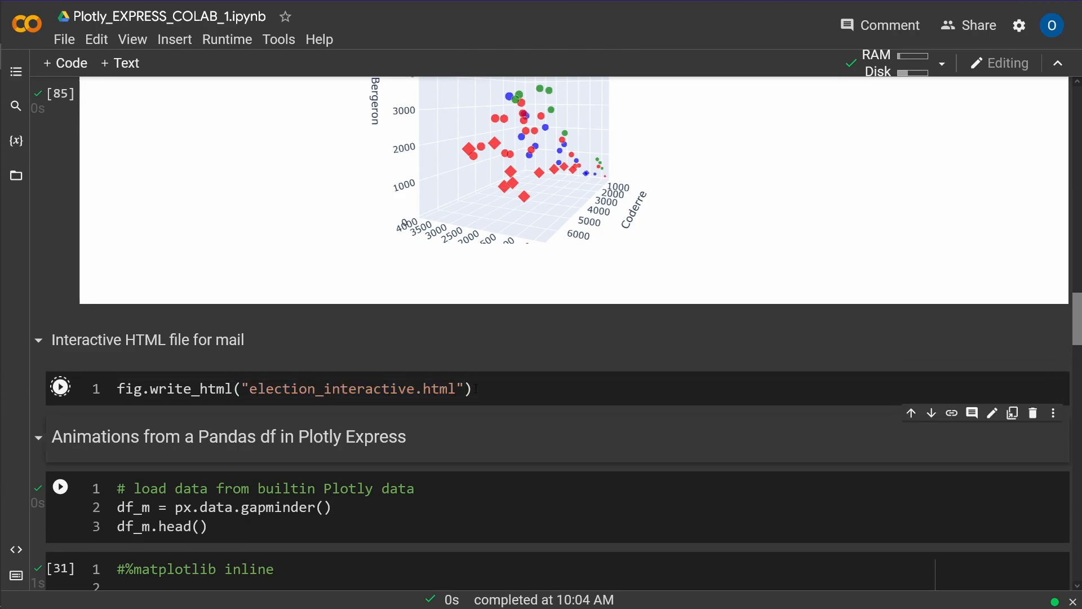
Step: Export the figure with fig.write_html to election_interactive.html and launch the downloaded file in Firefox
click(61, 386)
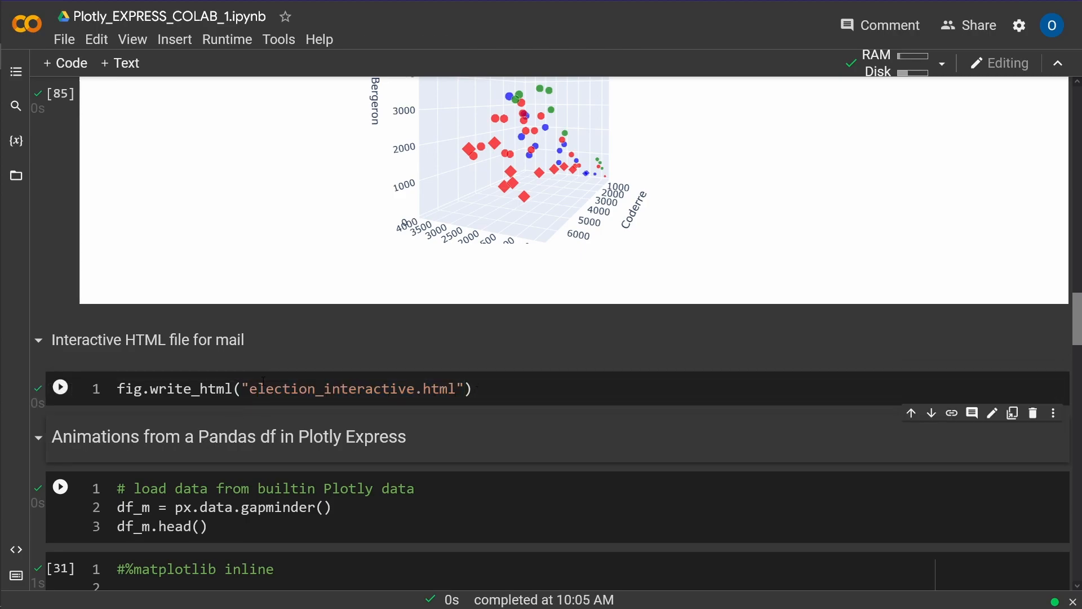
click(59, 388)
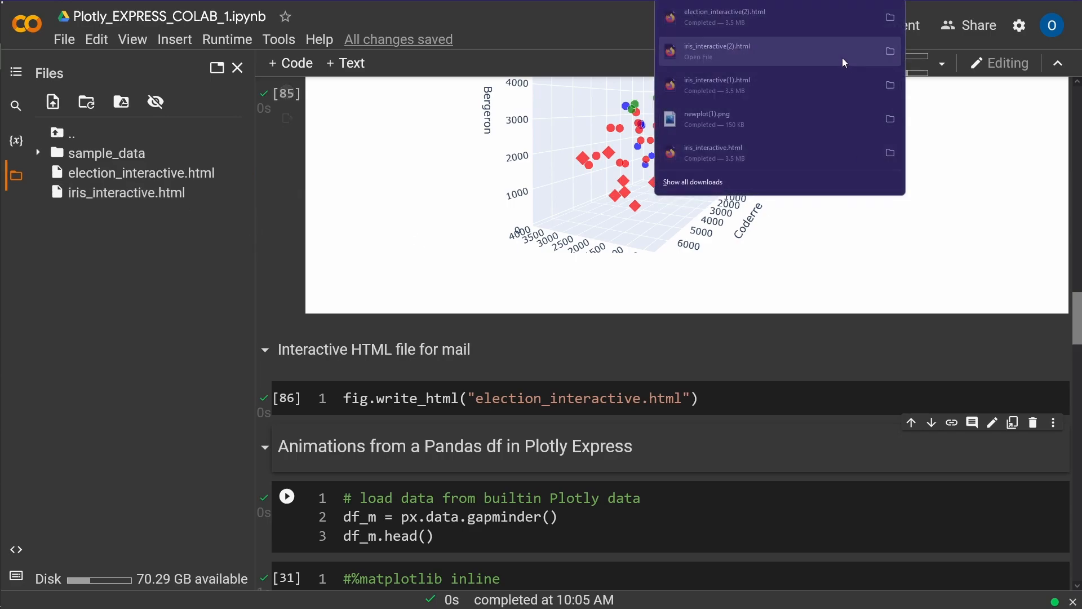
click(717, 51)
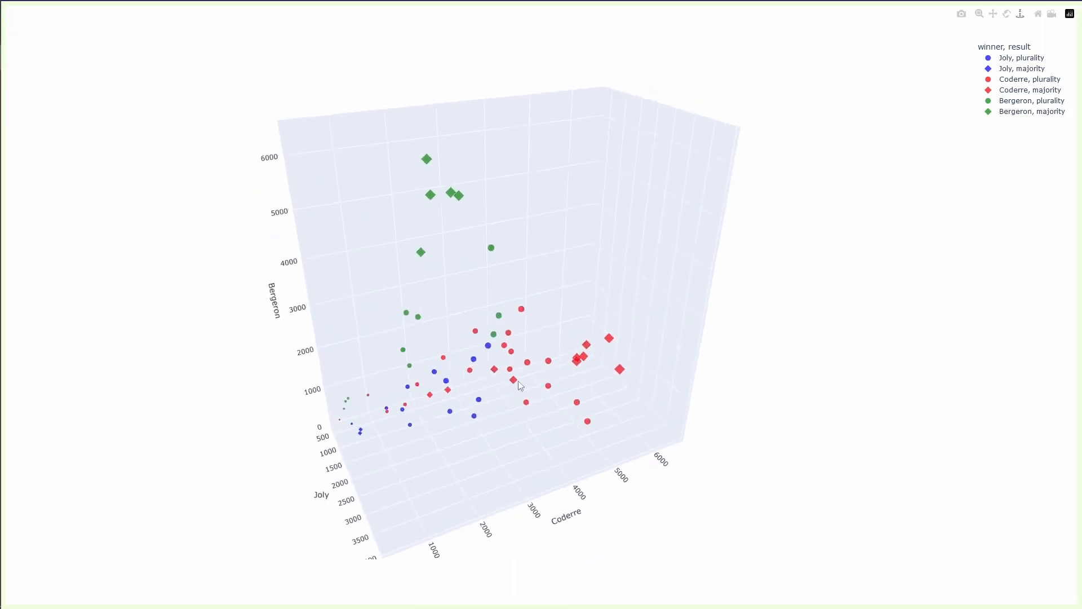
Step: Rotate the standalone 3D election scatter in the exported HTML page to a new angle
drag(518, 384, 665, 345)
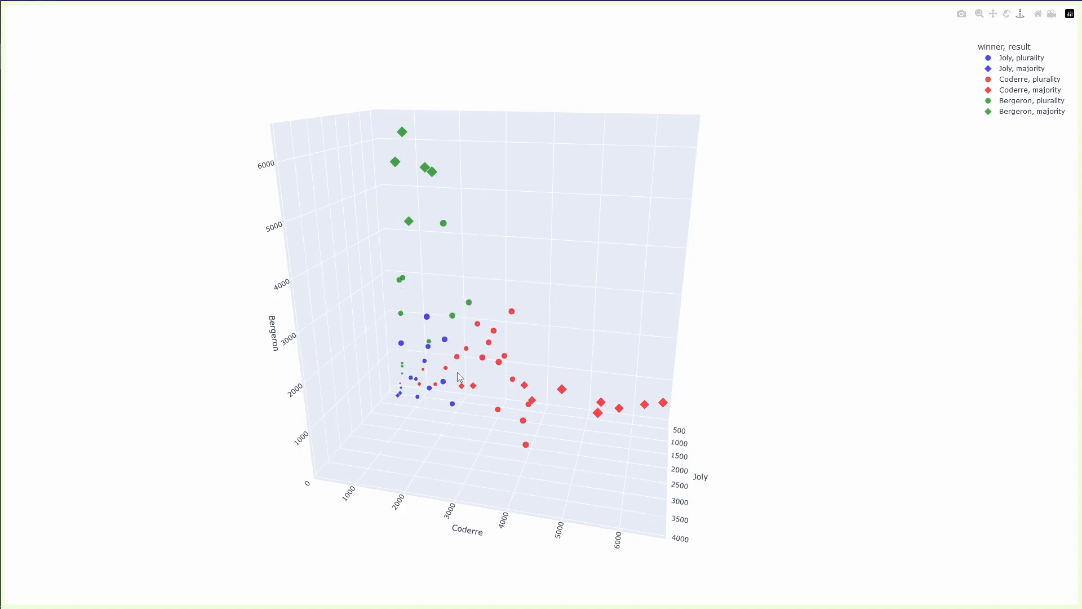
mouse_move(426, 167)
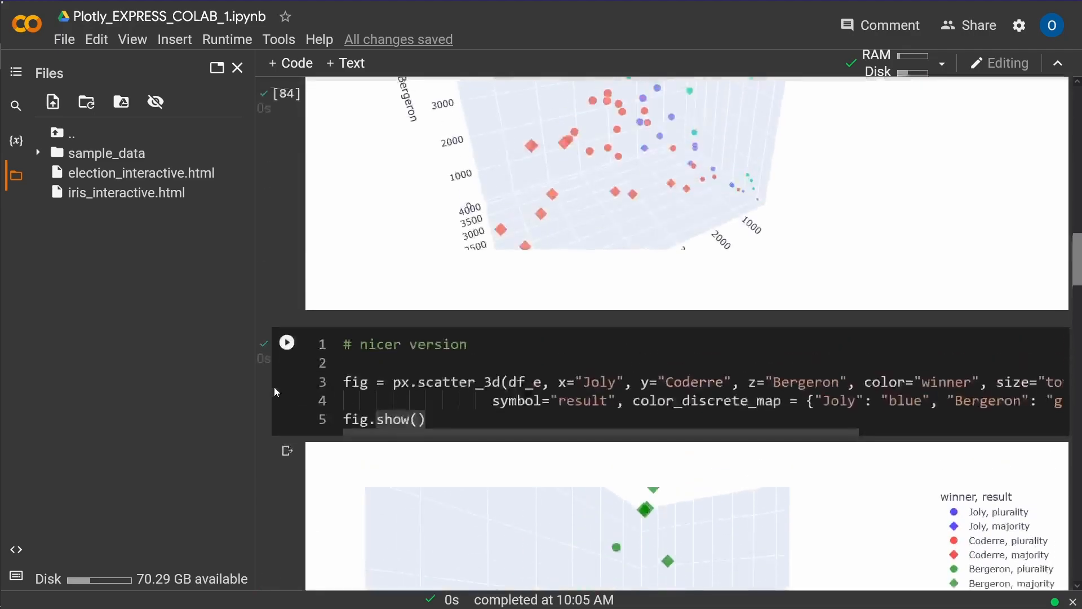
double_click(425, 382)
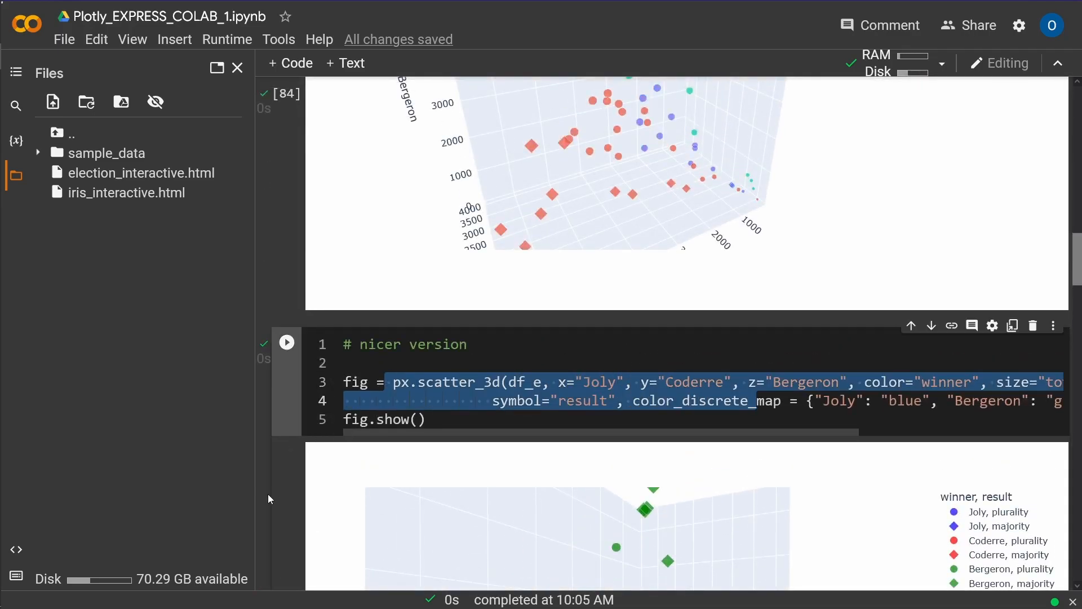
scroll(down, 3)
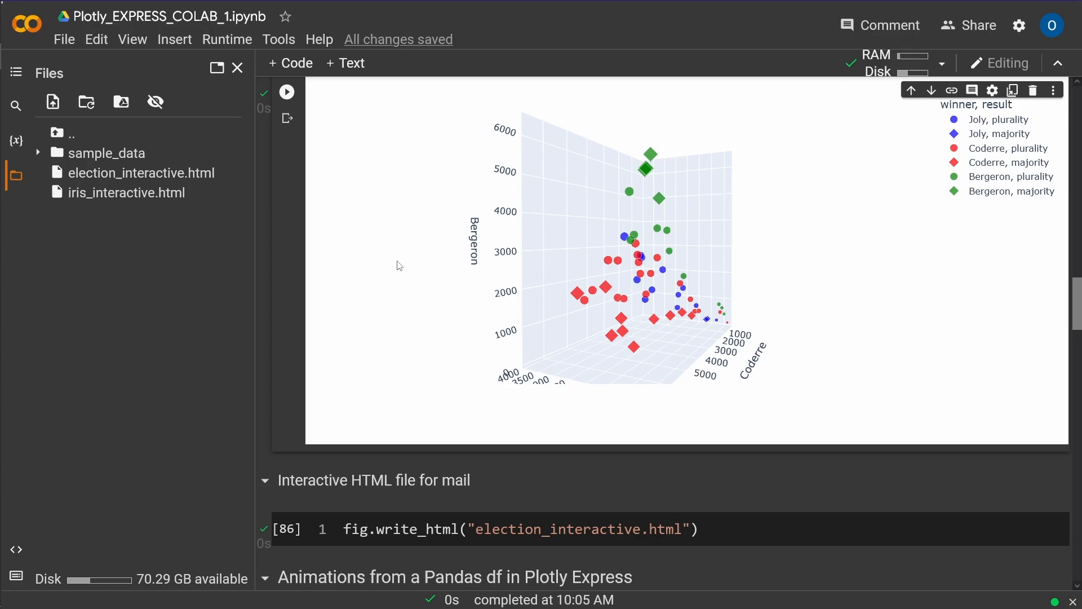
mouse_move(407, 325)
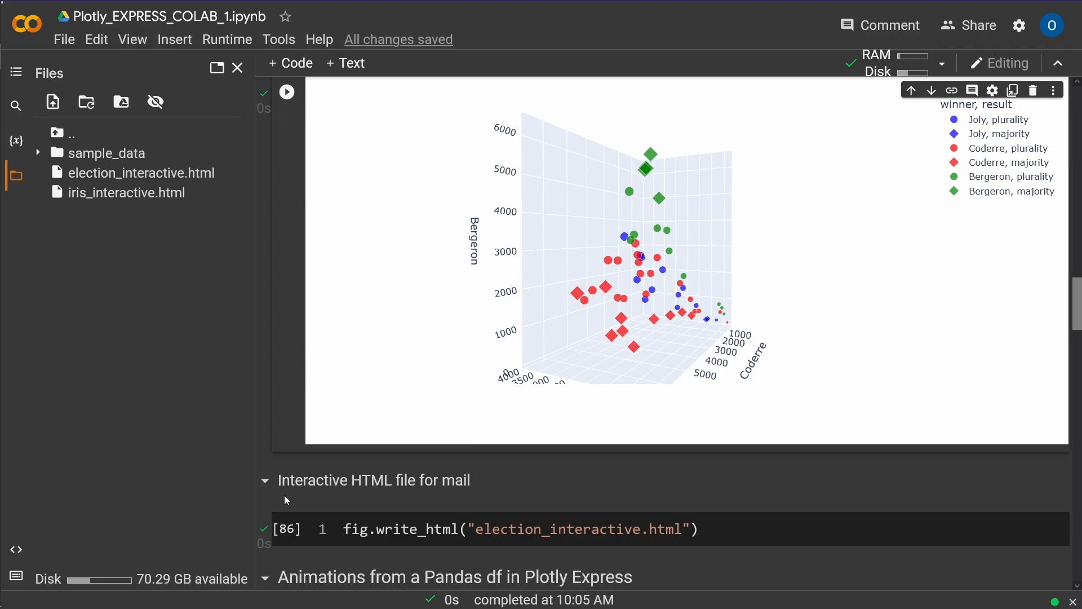
mouse_move(500, 485)
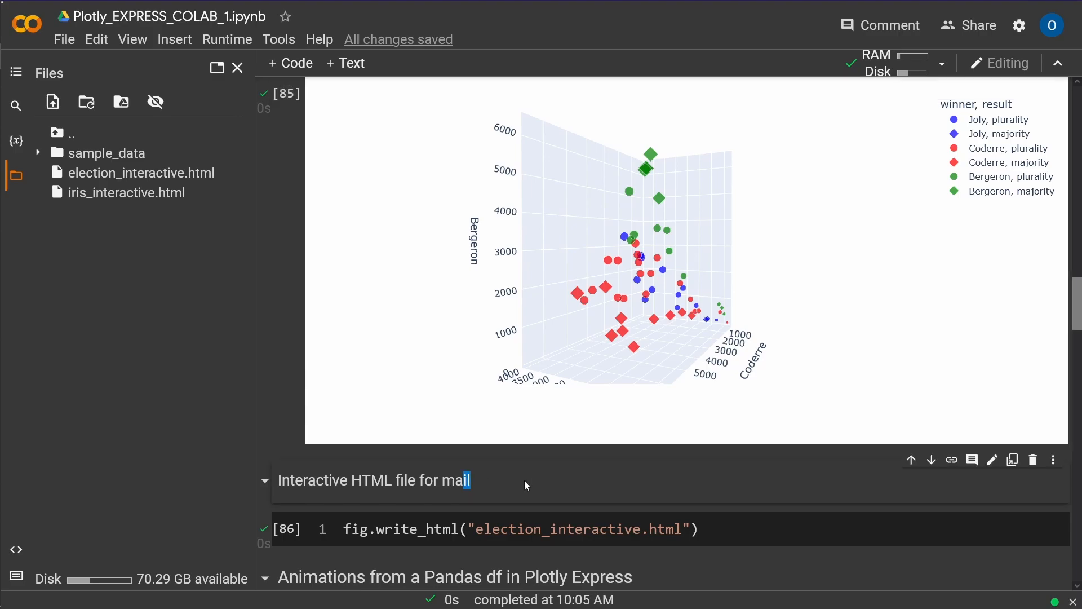
scroll(down, 3)
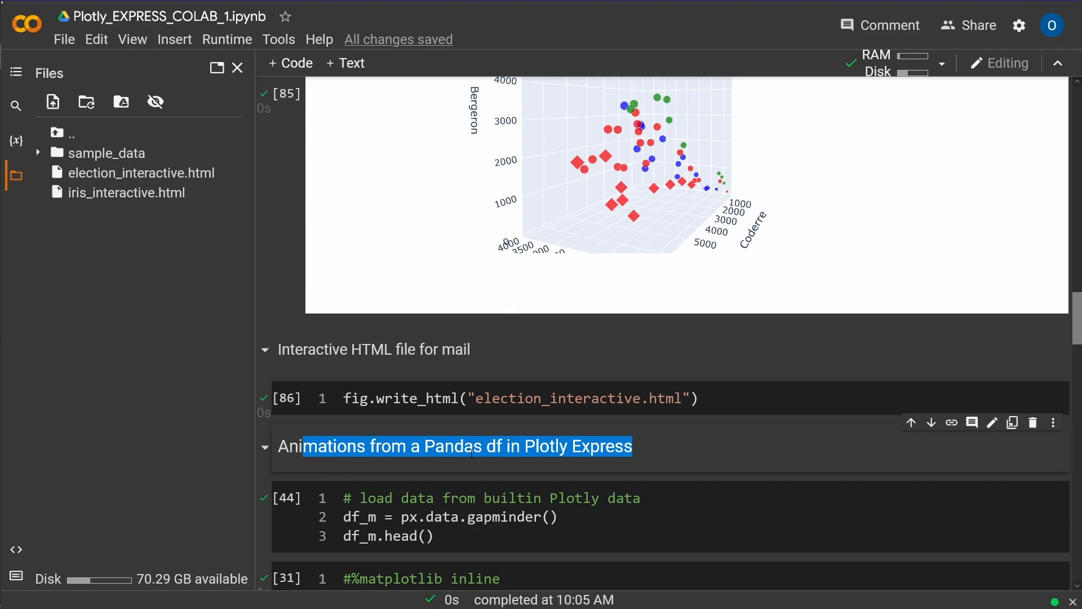
mouse_move(661, 457)
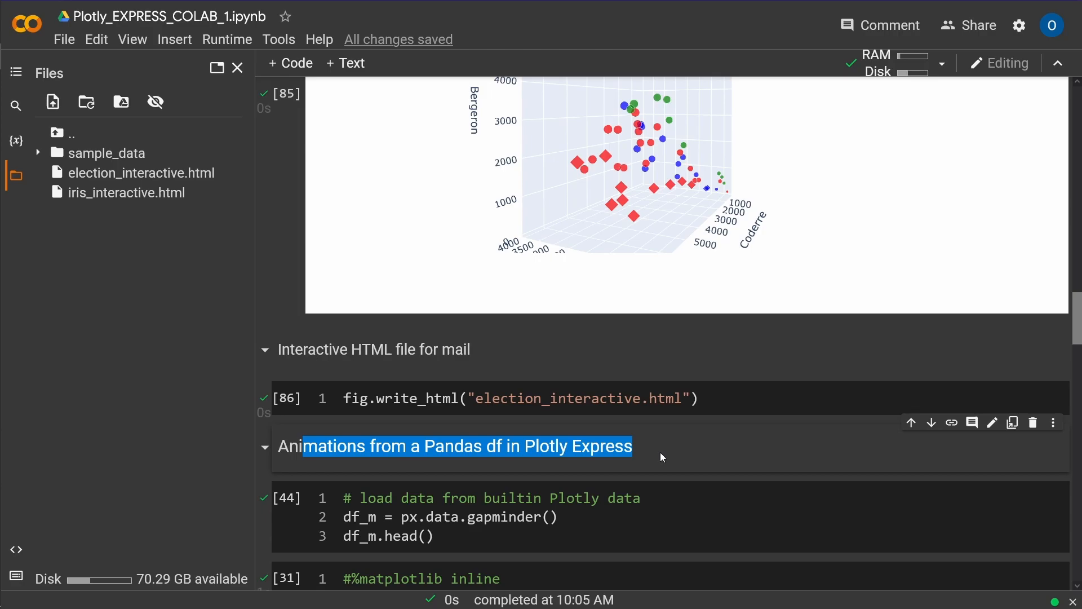
mouse_move(641, 463)
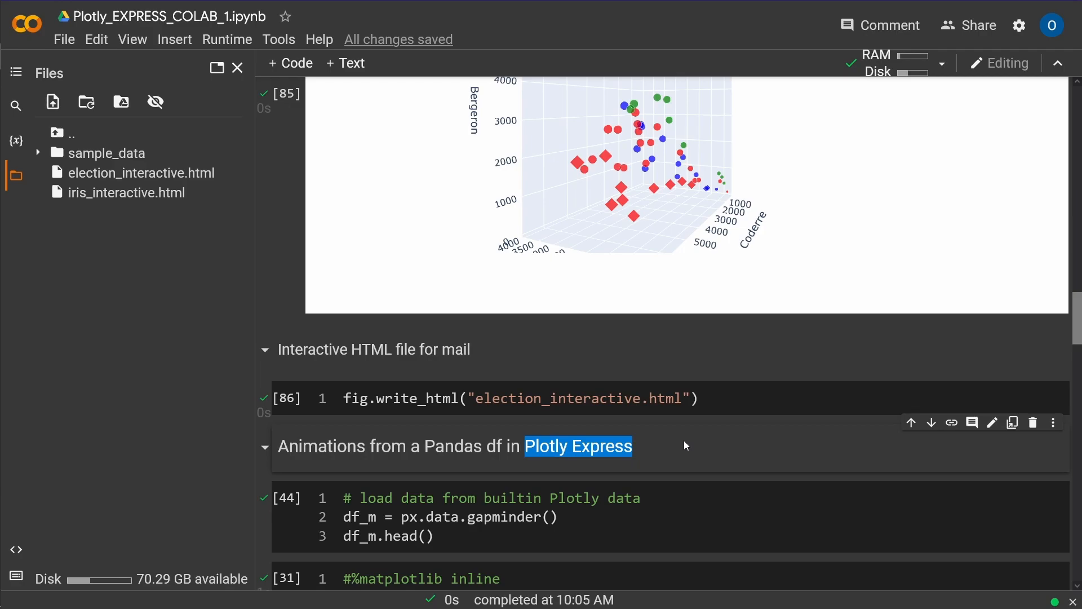
mouse_move(670, 463)
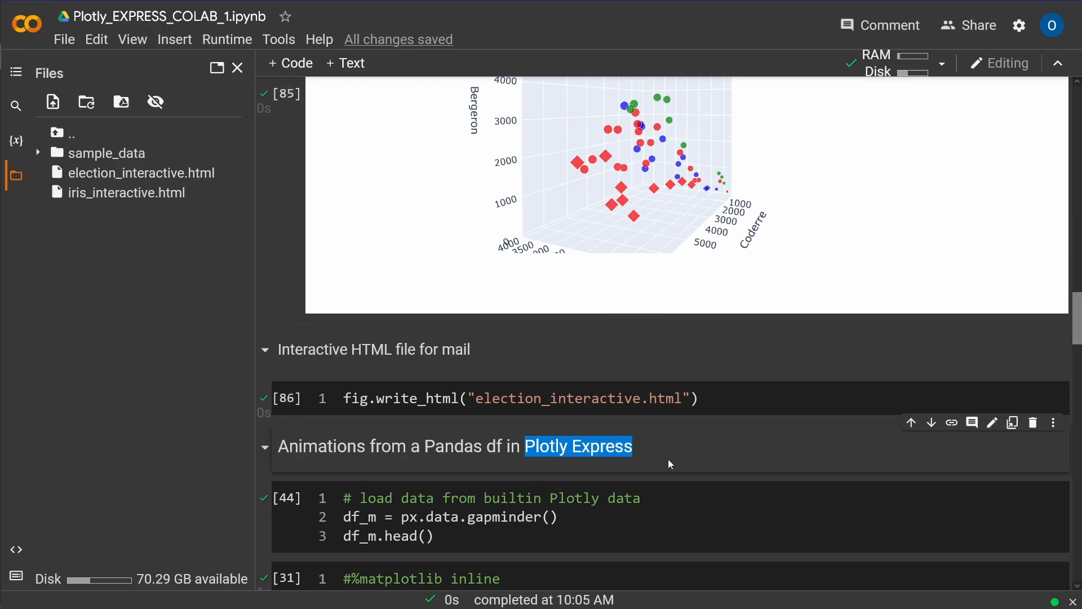